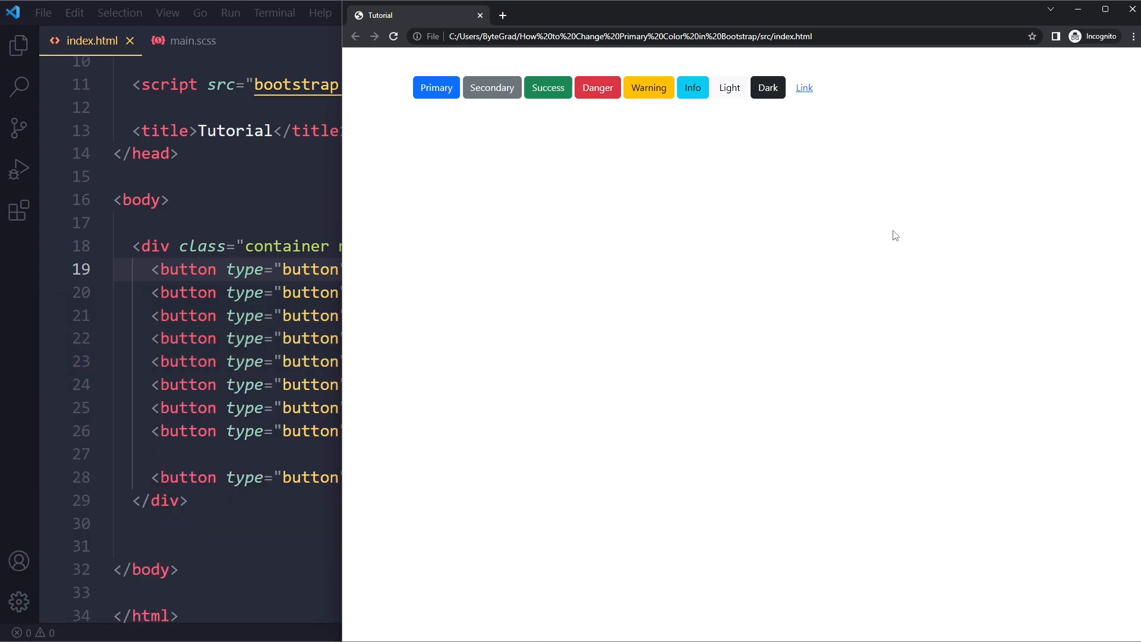
Bring VS Code forward on index.html's button markup and show the Explorer file tree
key(ctrl+plus)
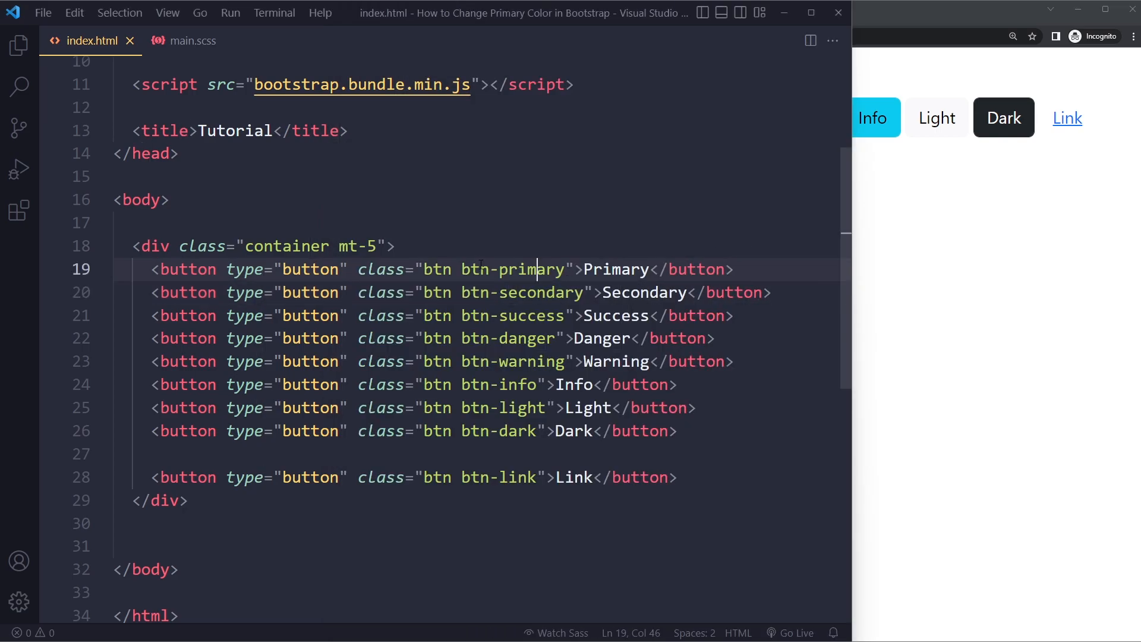
mouse_move(192, 41)
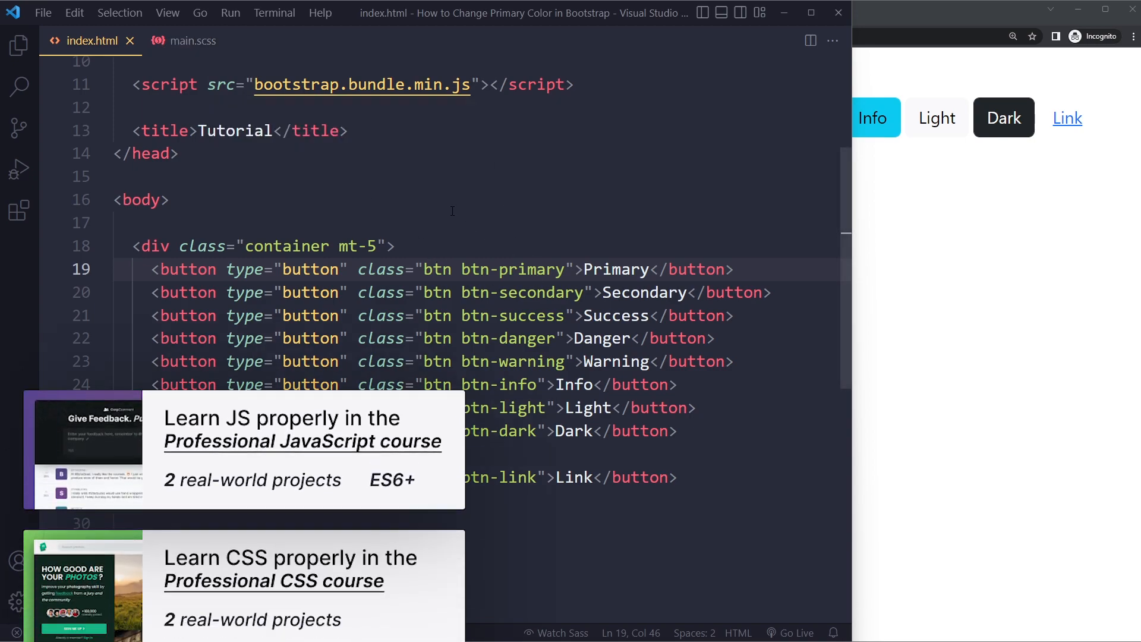
click(19, 45)
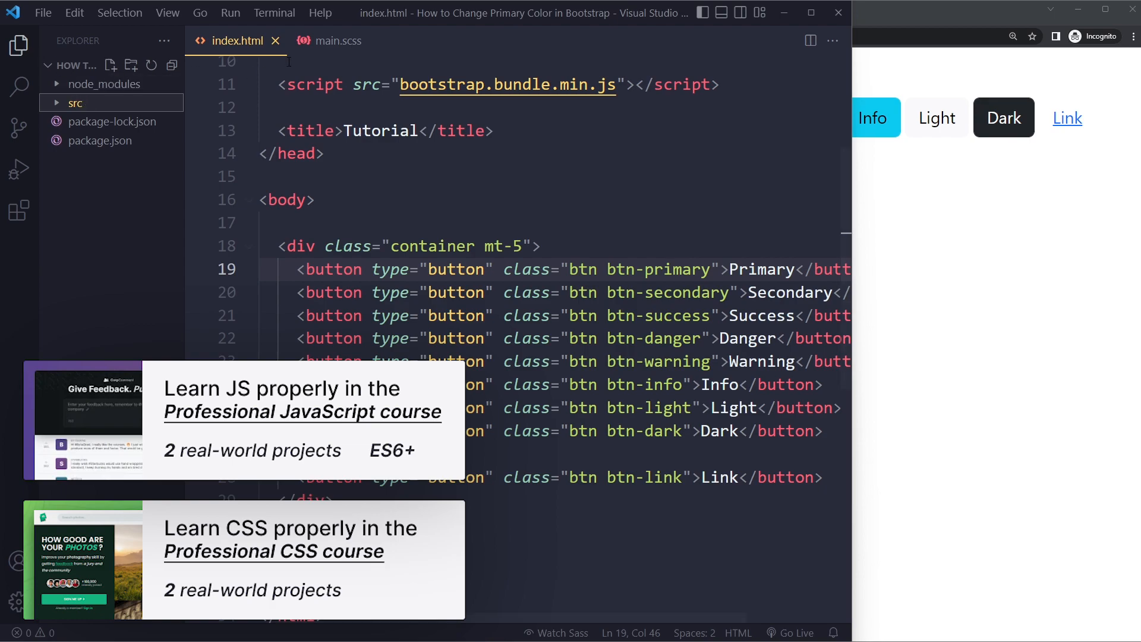
click(337, 41)
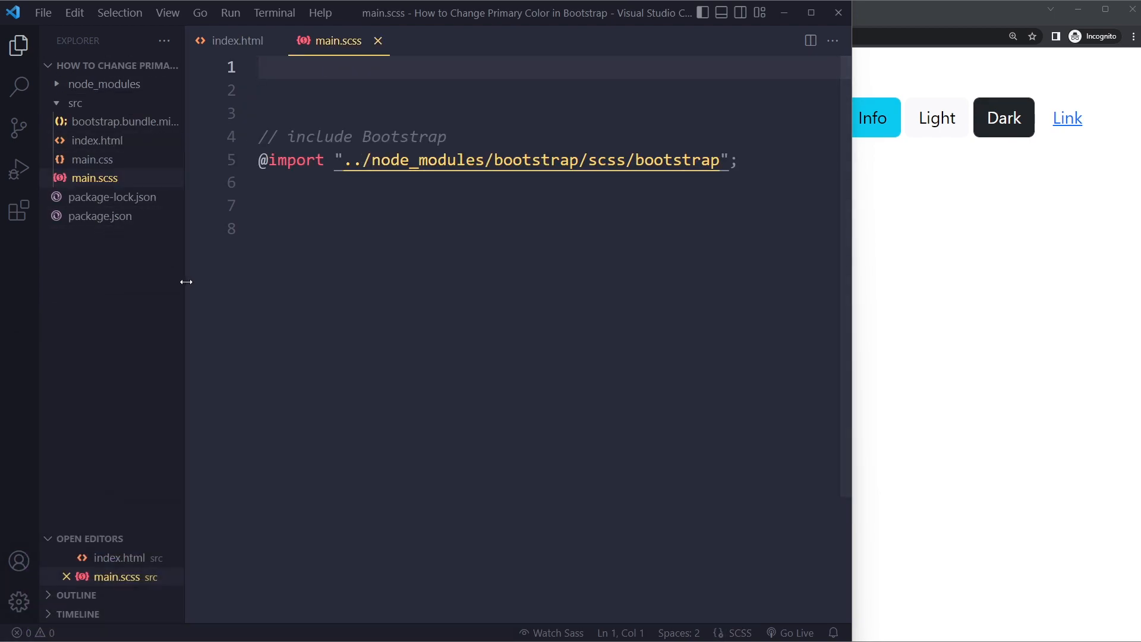
click(19, 45)
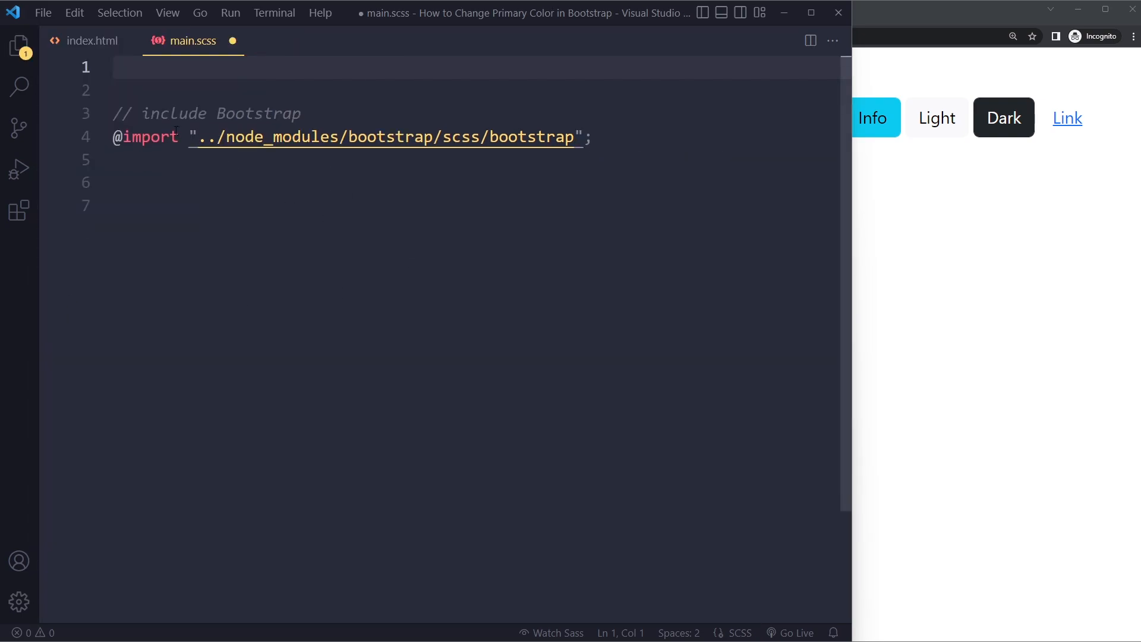
text(#)
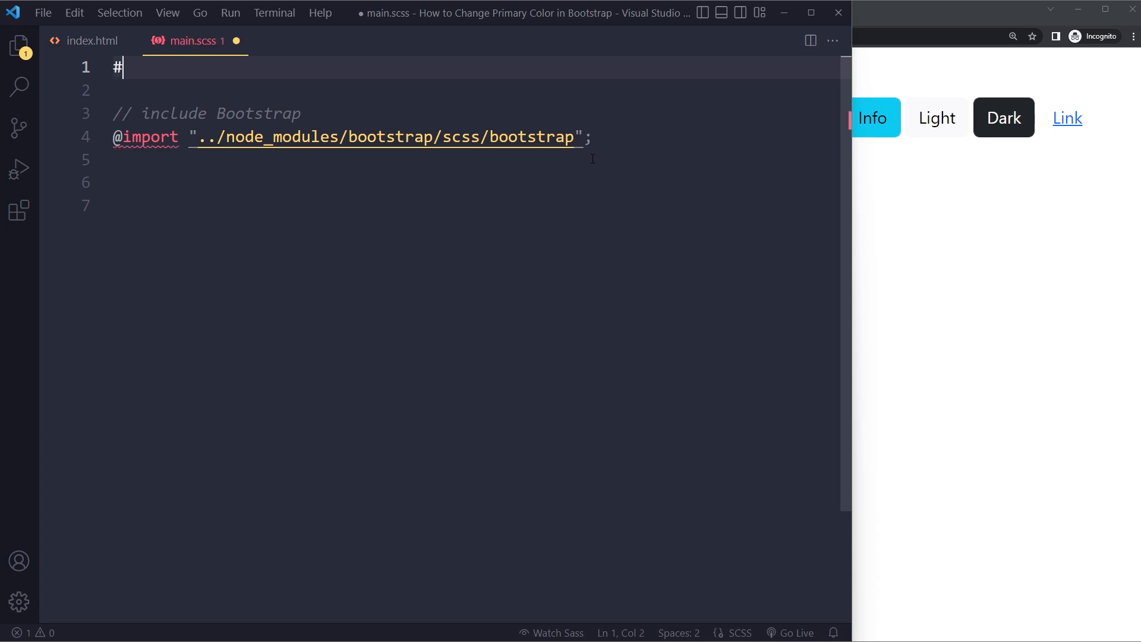
text(primary)
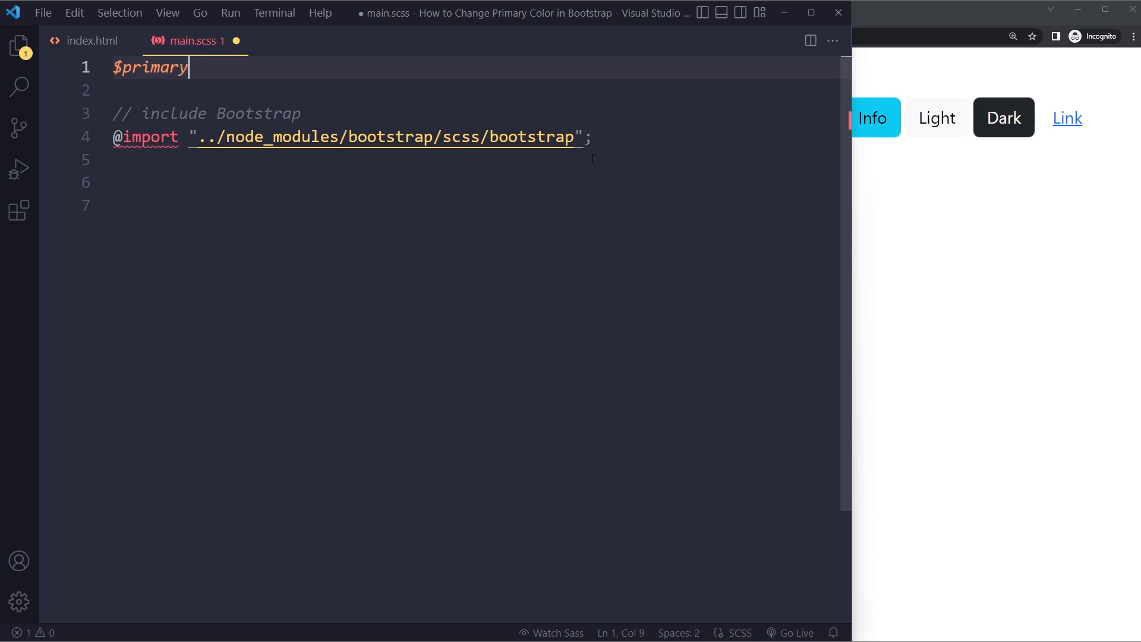
text(:)
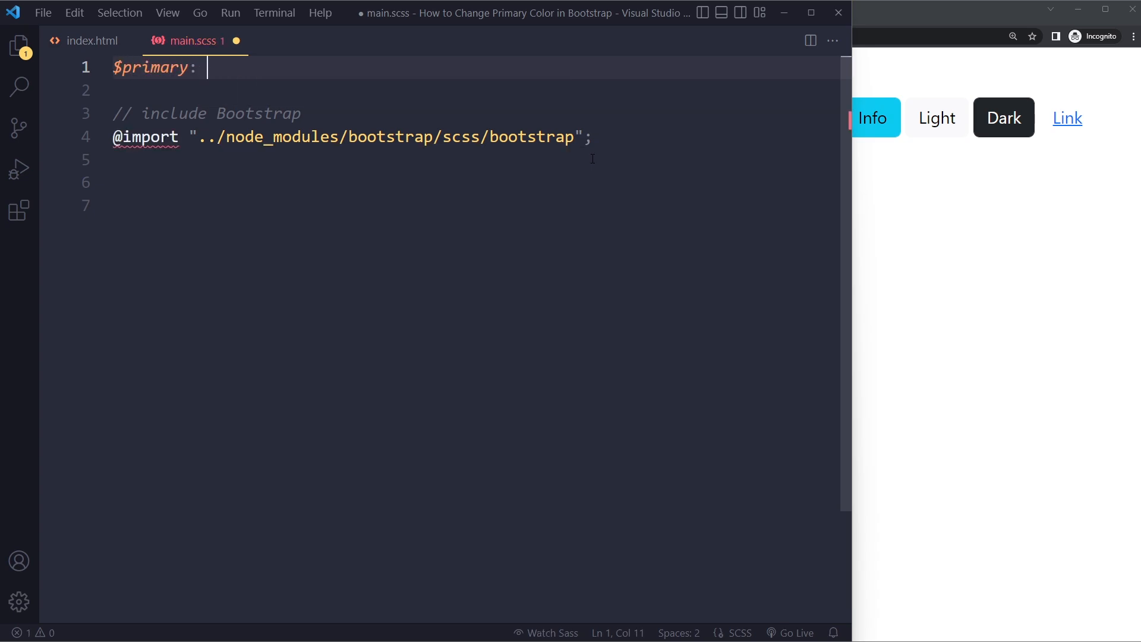
text(purple)
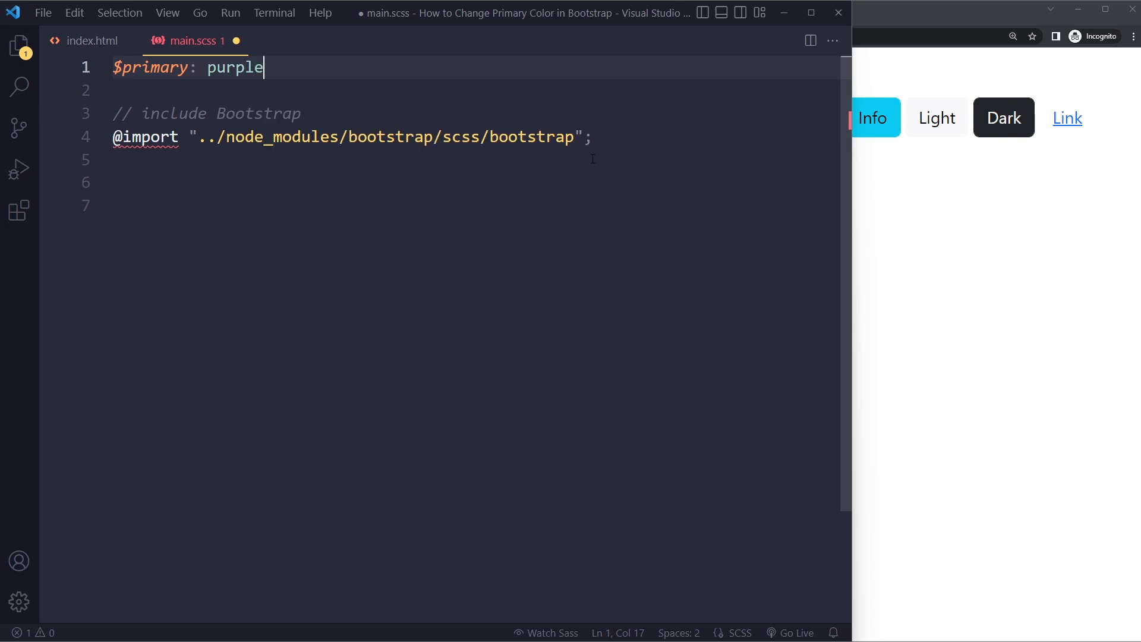
text(;)
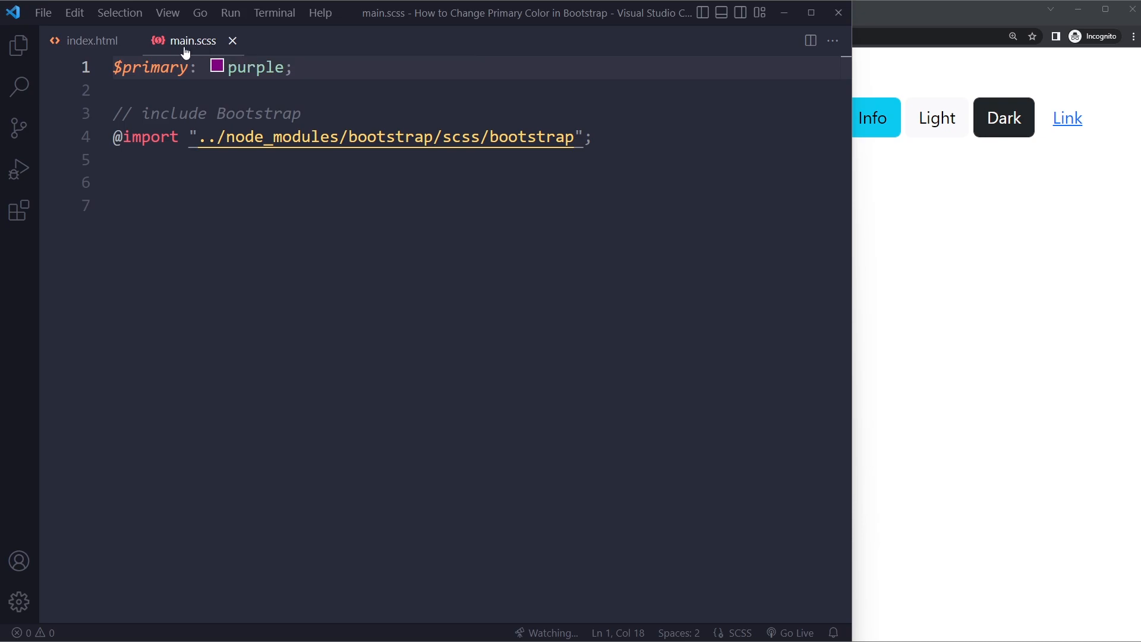
Check index.html's stylesheet link and view the purple Primary button in Chrome
click(95, 40)
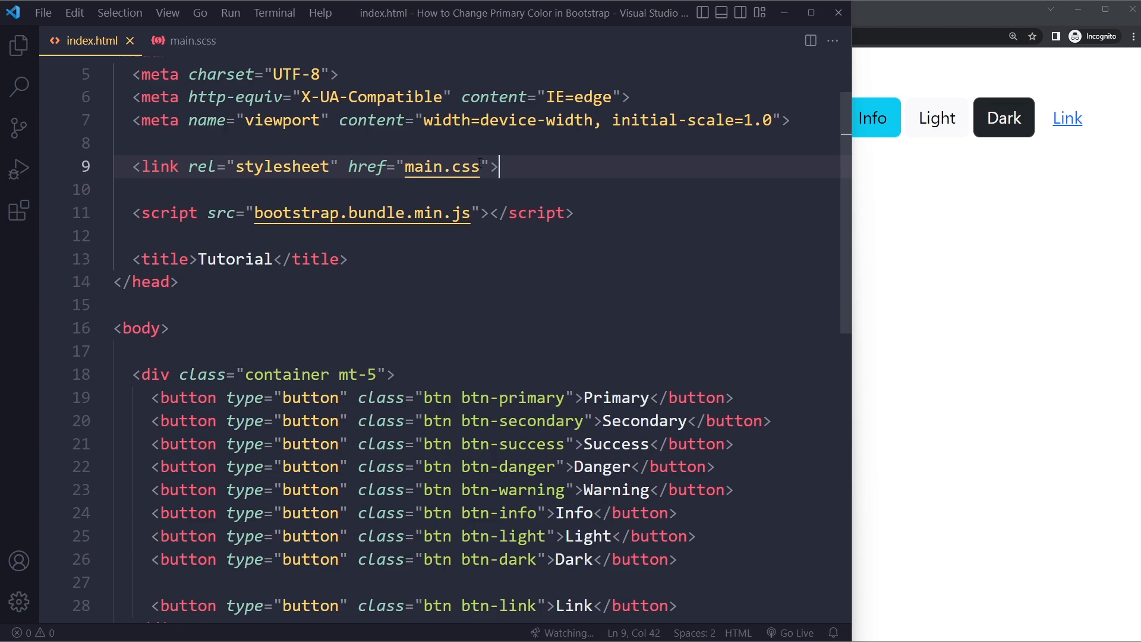
click(193, 41)
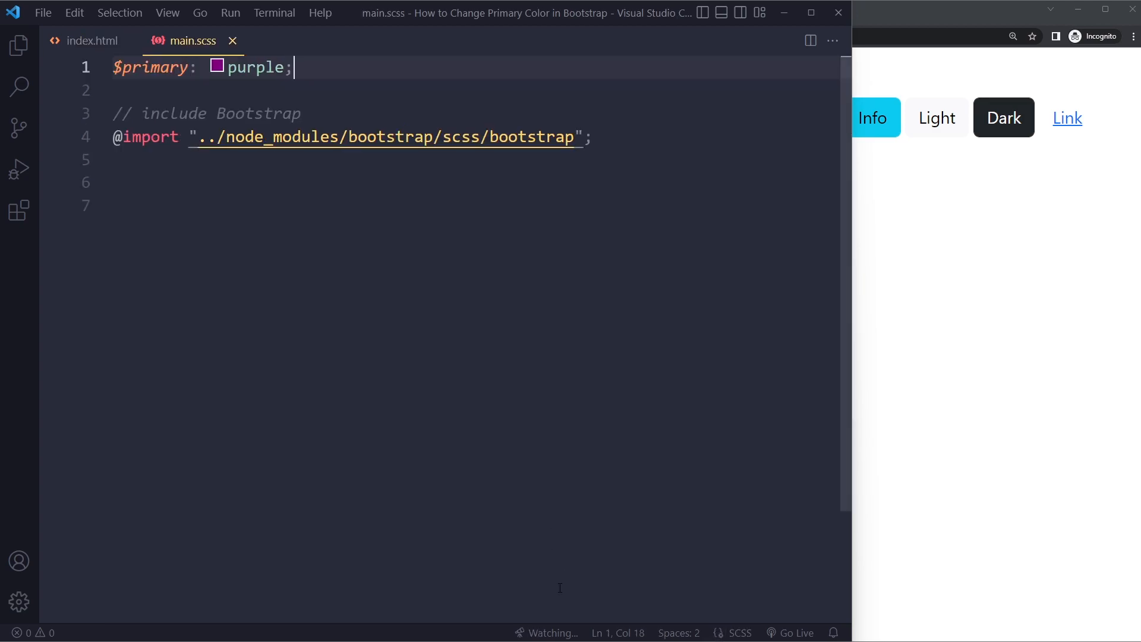
mouse_move(529, 492)
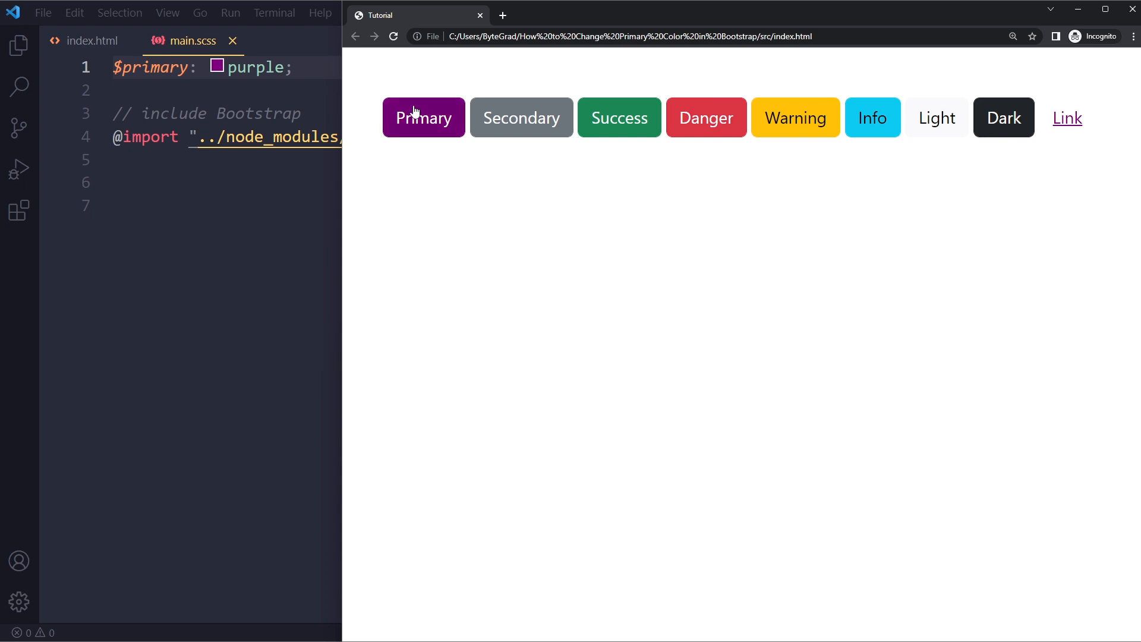
mouse_move(434, 134)
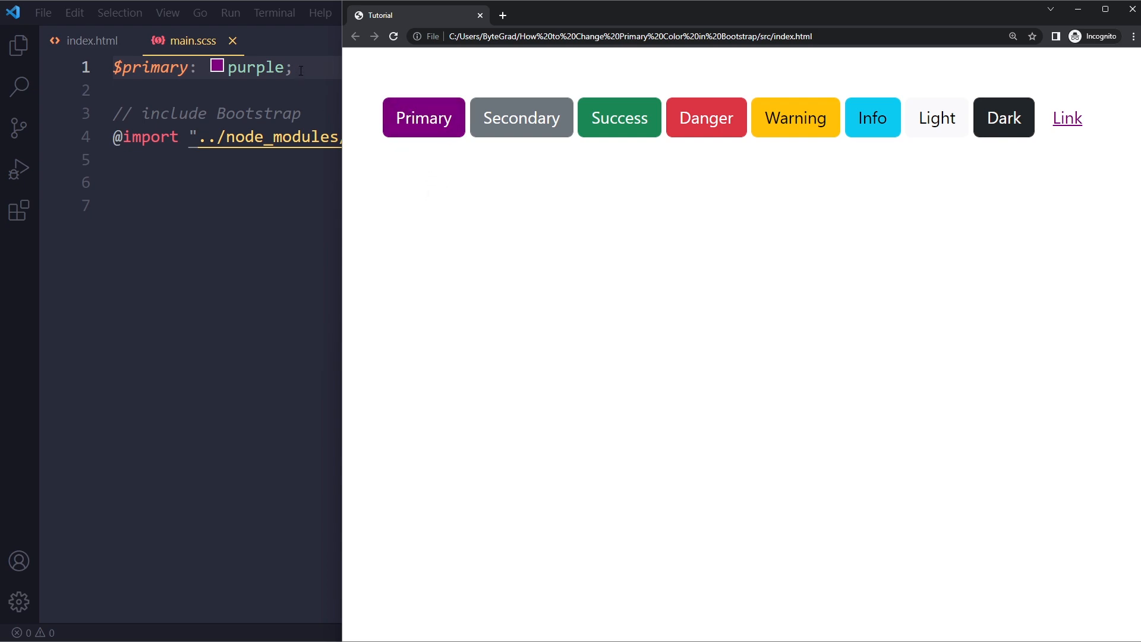
click(93, 41)
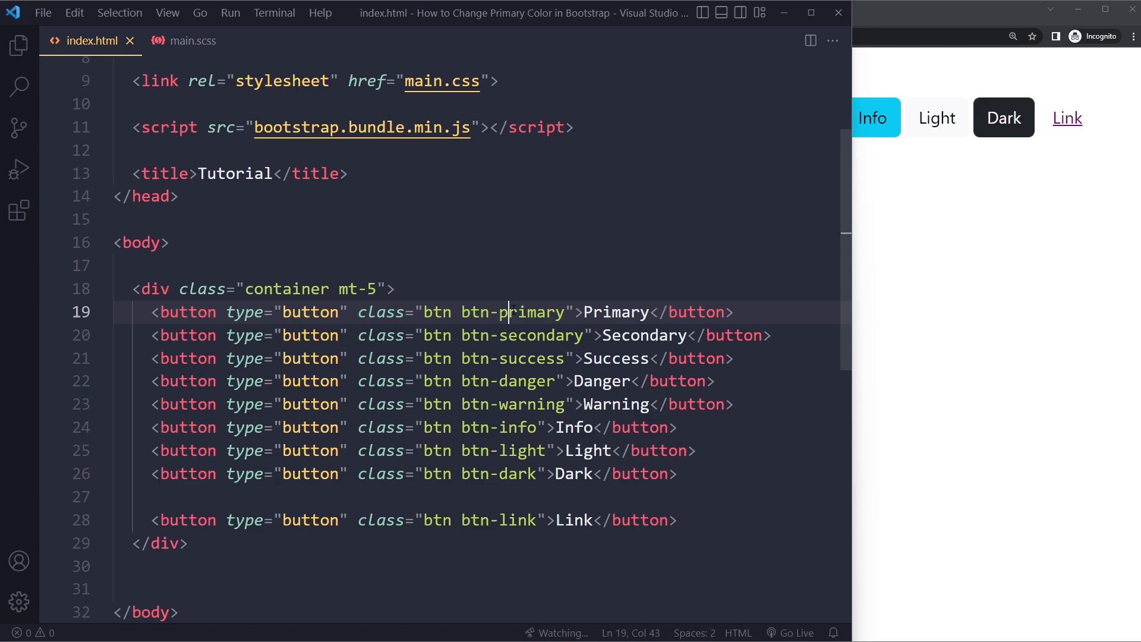
Expand node_modules > bootstrap > scss in the Explorer and open _variables.scss
text(ro)
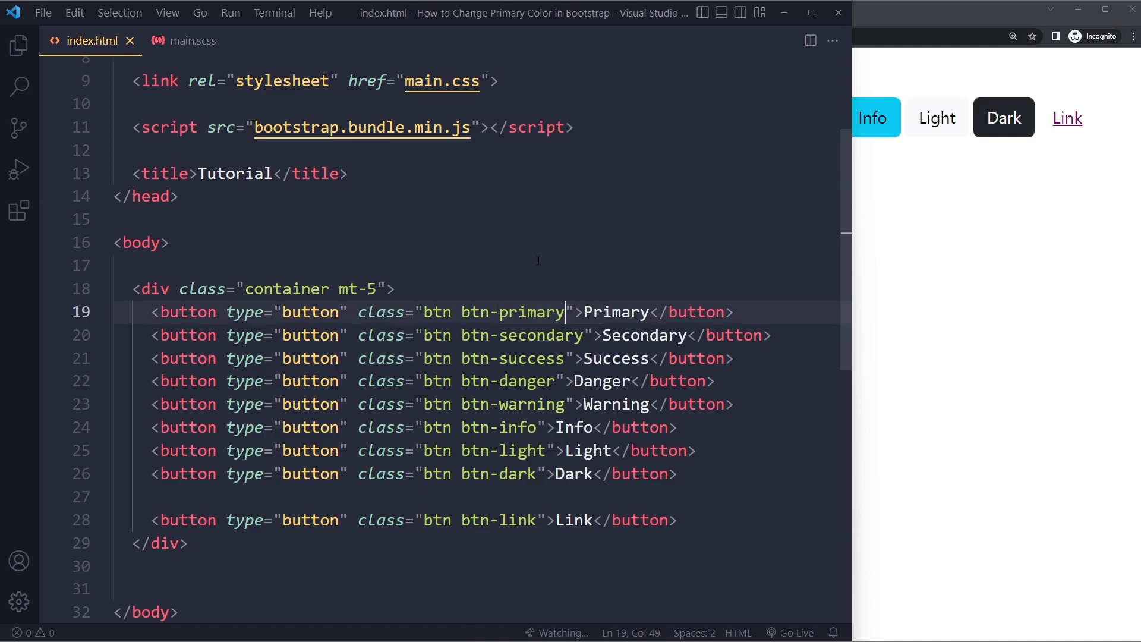
click(192, 41)
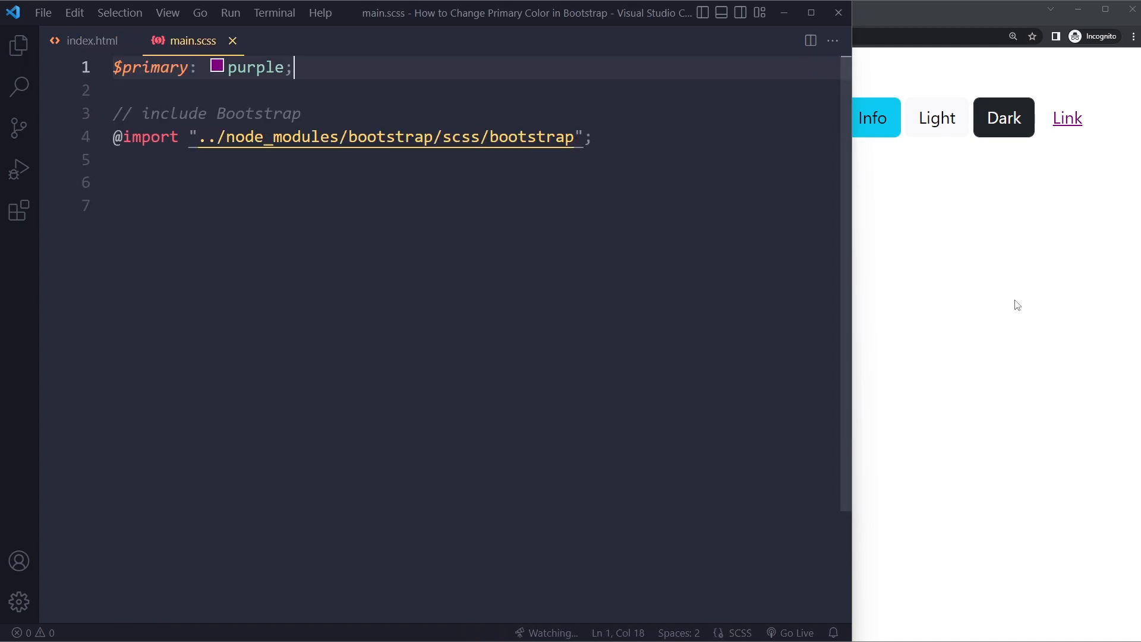
mouse_move(19, 45)
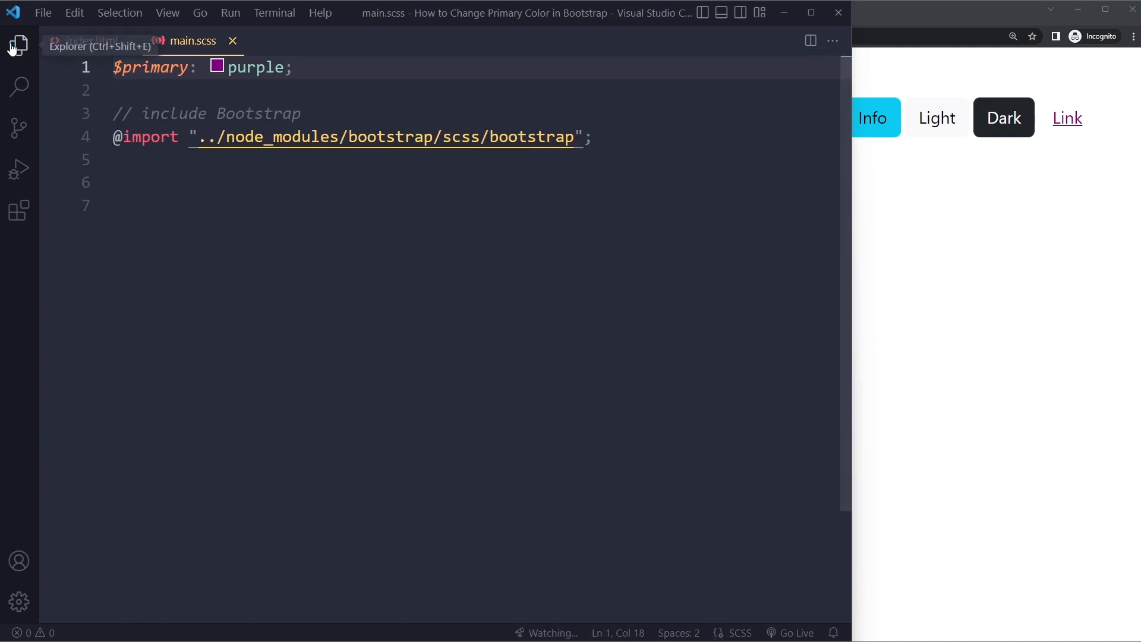
click(19, 46)
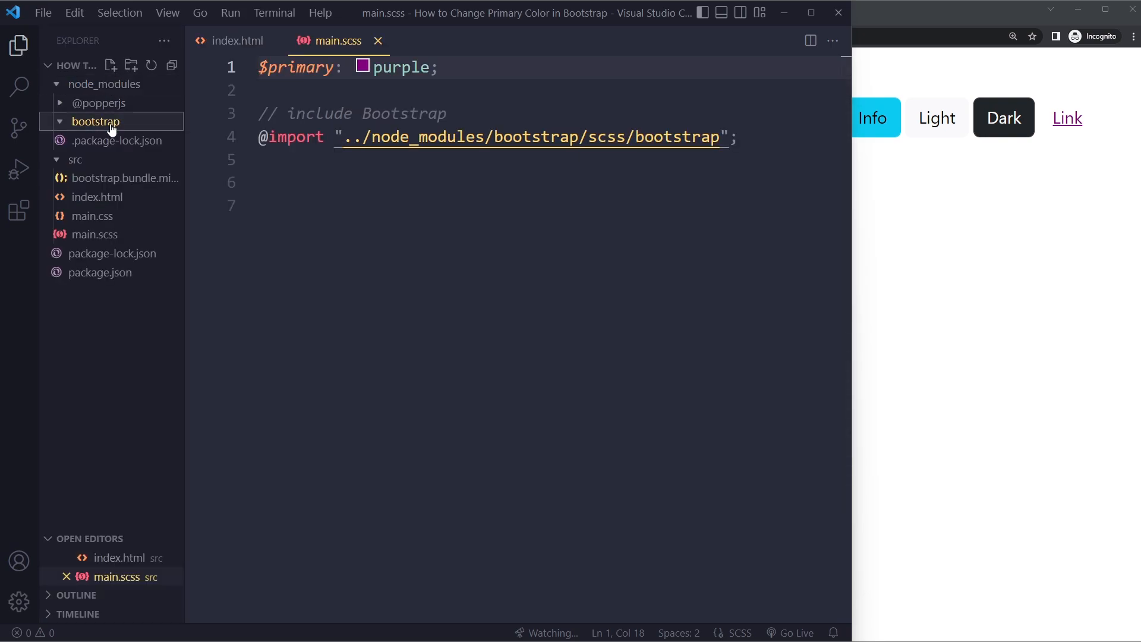
click(94, 121)
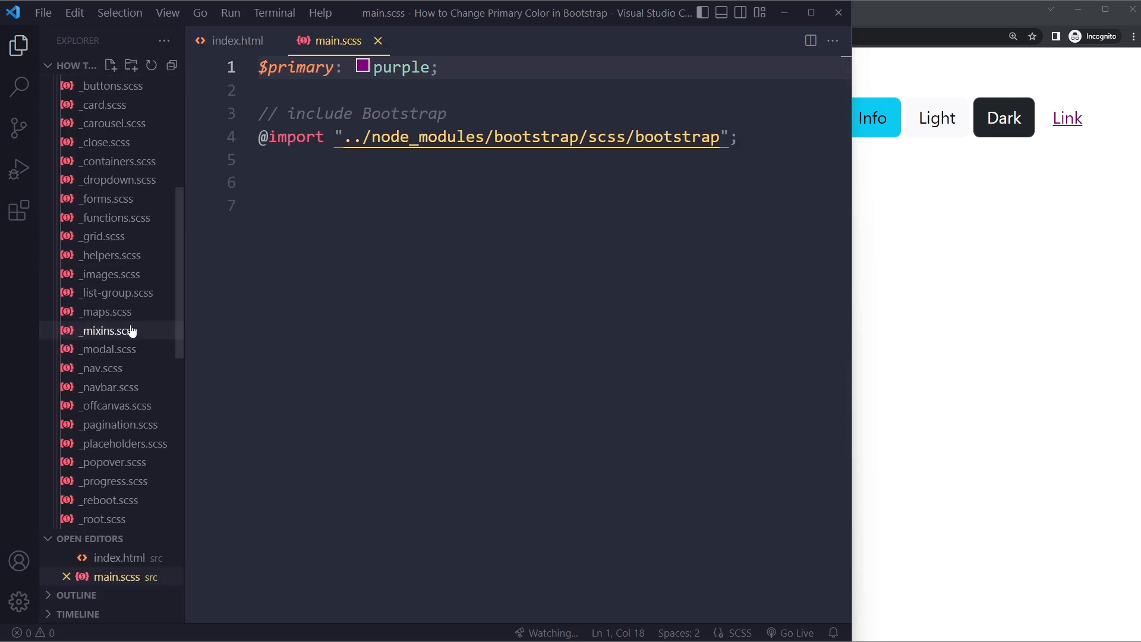
scroll(down, 3)
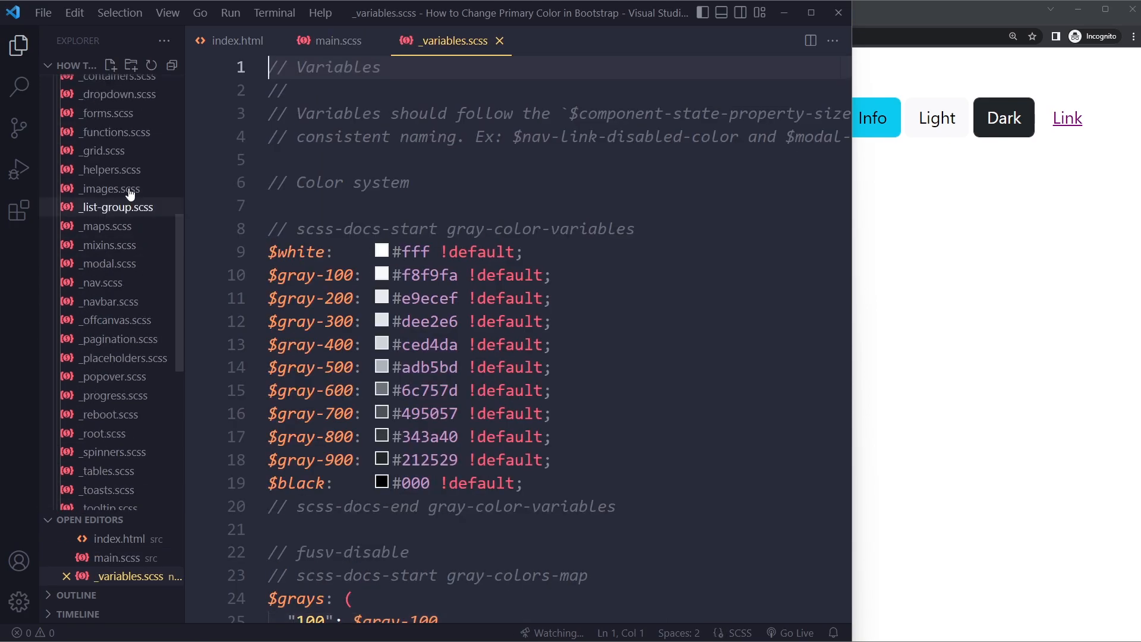
Drop the $primary line and import bootstrap/scss/functions and bootstrap/scss/variables in main.scss
click(338, 40)
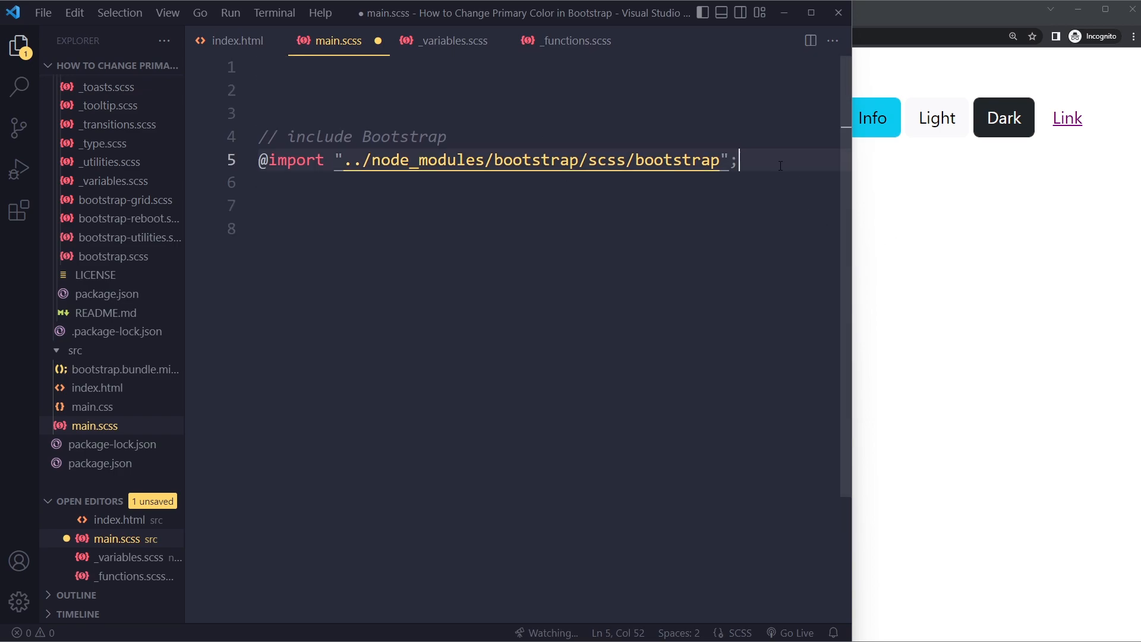
click(19, 45)
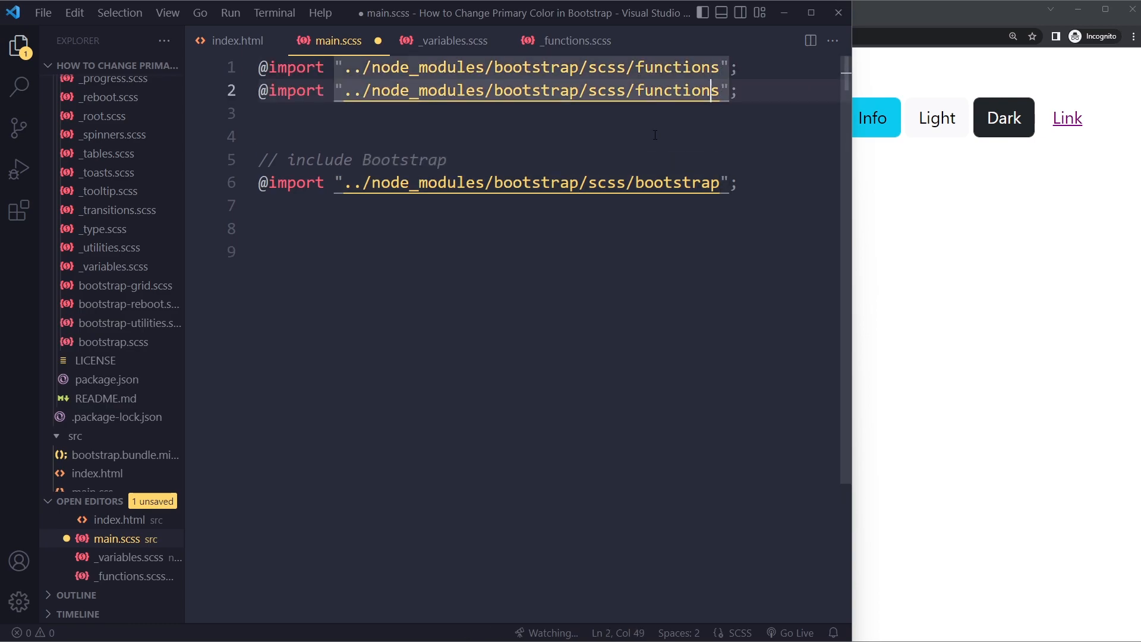
key(Backspace)
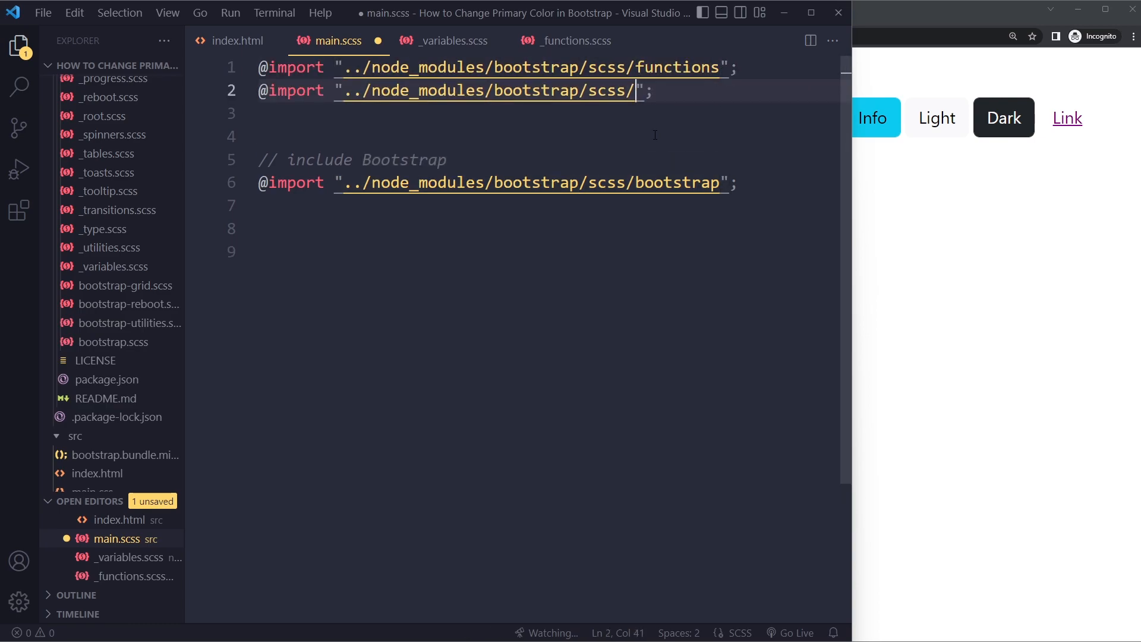
text(variables)
click(543, 135)
text($)
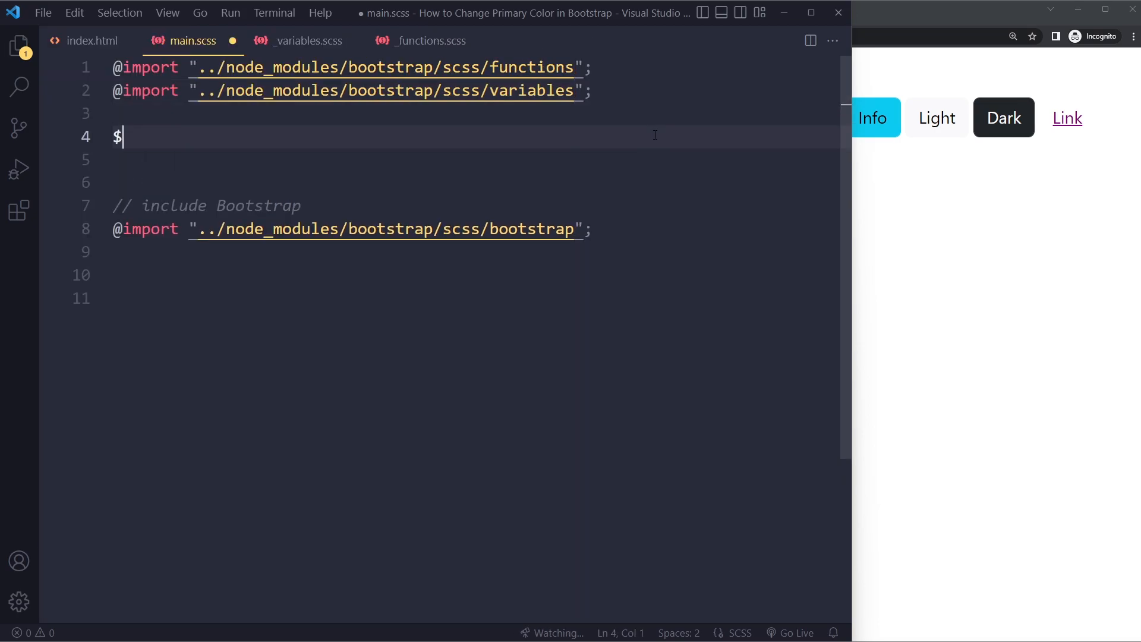
Type a $custom-colors map whose "royalorange" entry is rgb(203, 140, 23)
text(custom-colors)
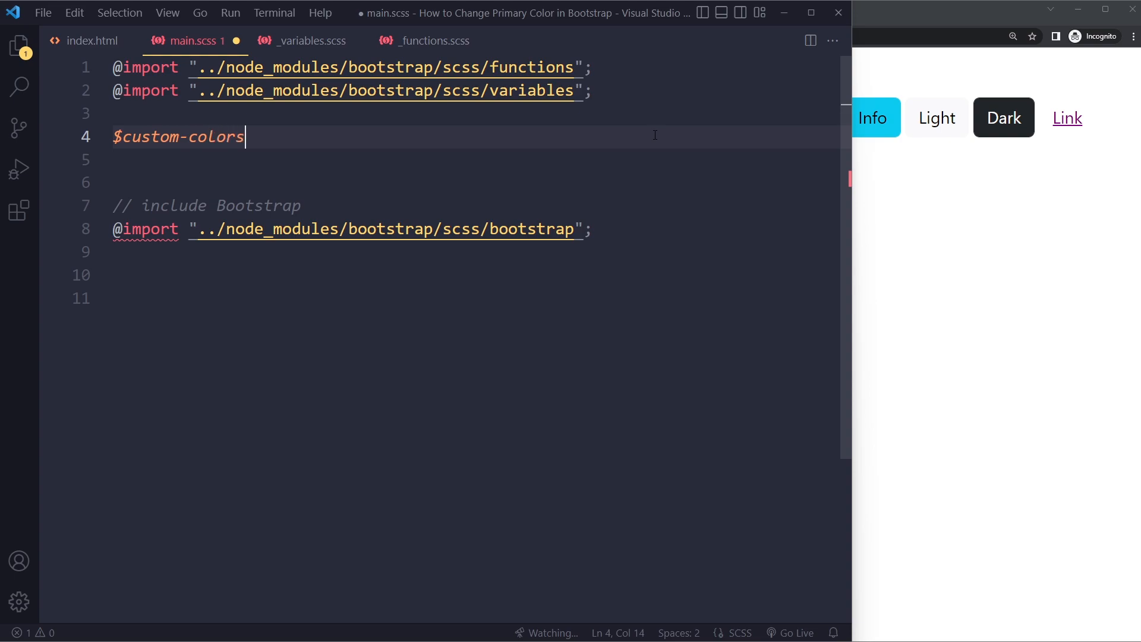
text(: ()
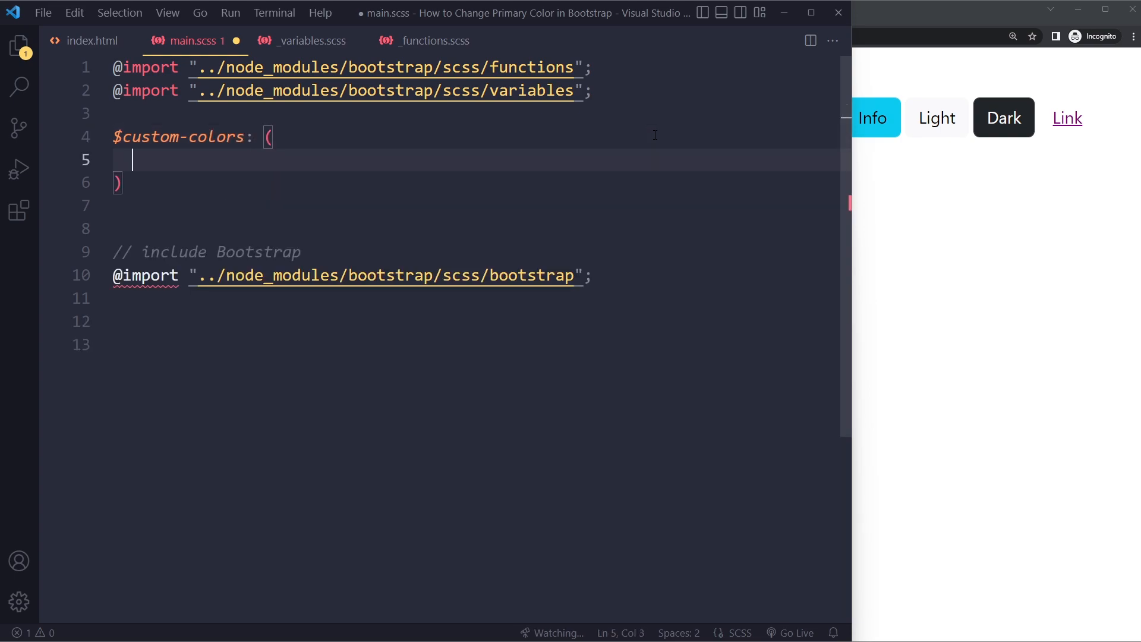
text(")
click(472, 183)
text(;)
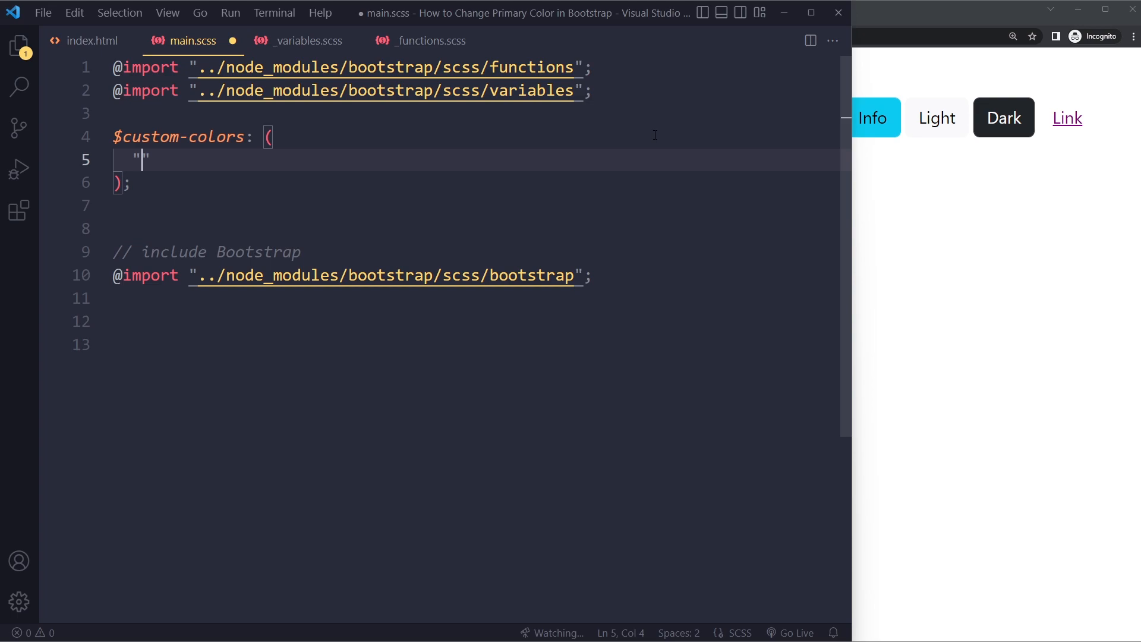
text(royalorange)
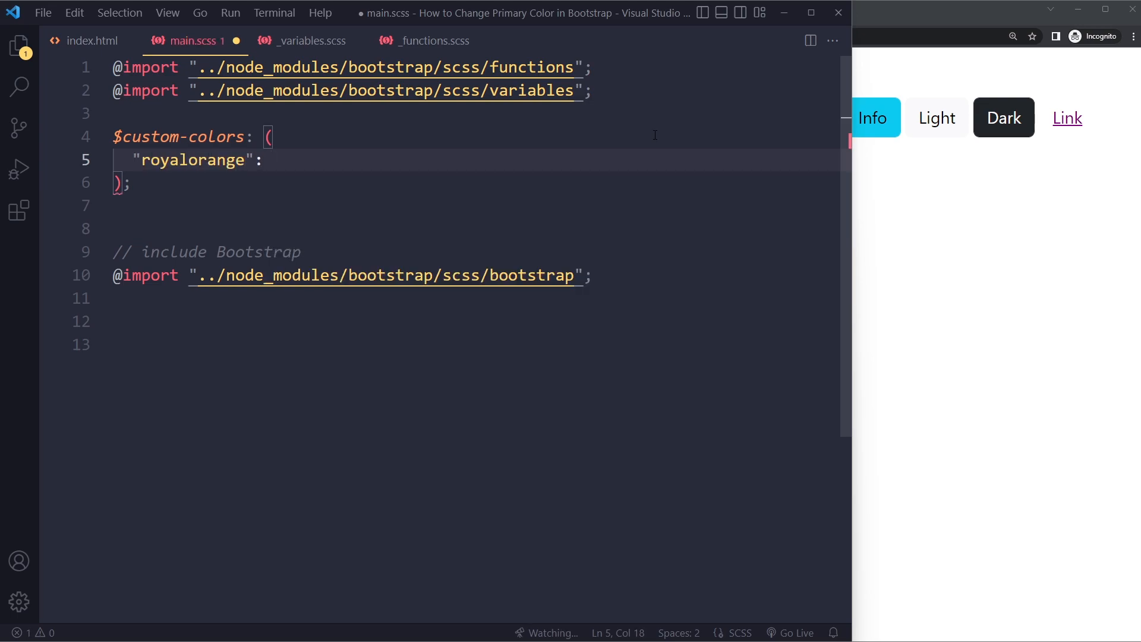
text(orange)
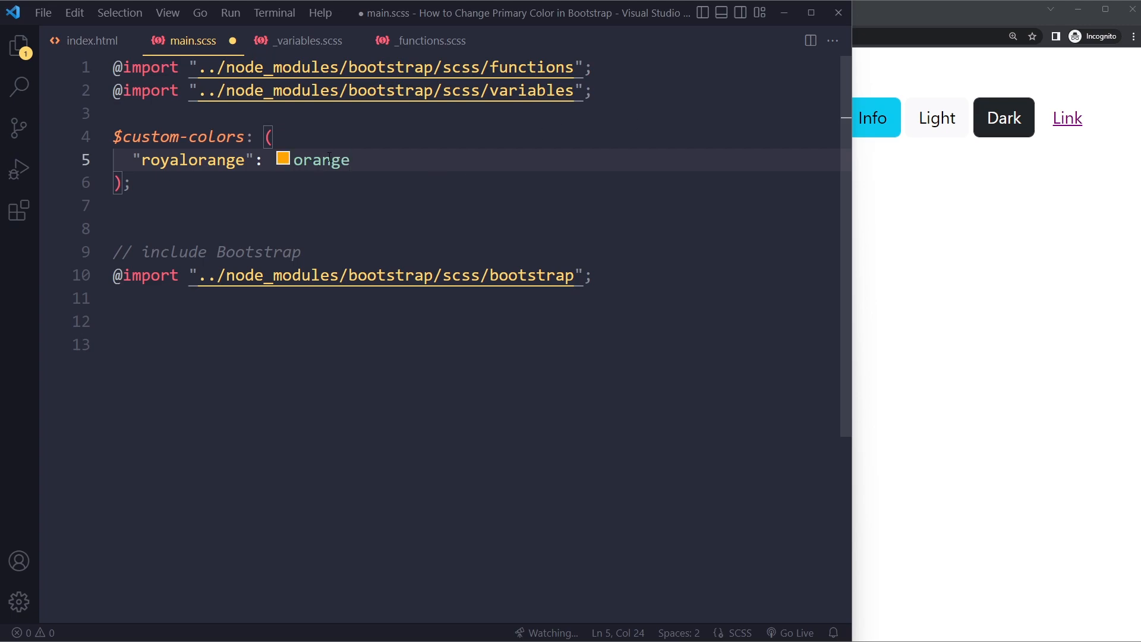
text(rgb(203, 140, 23))
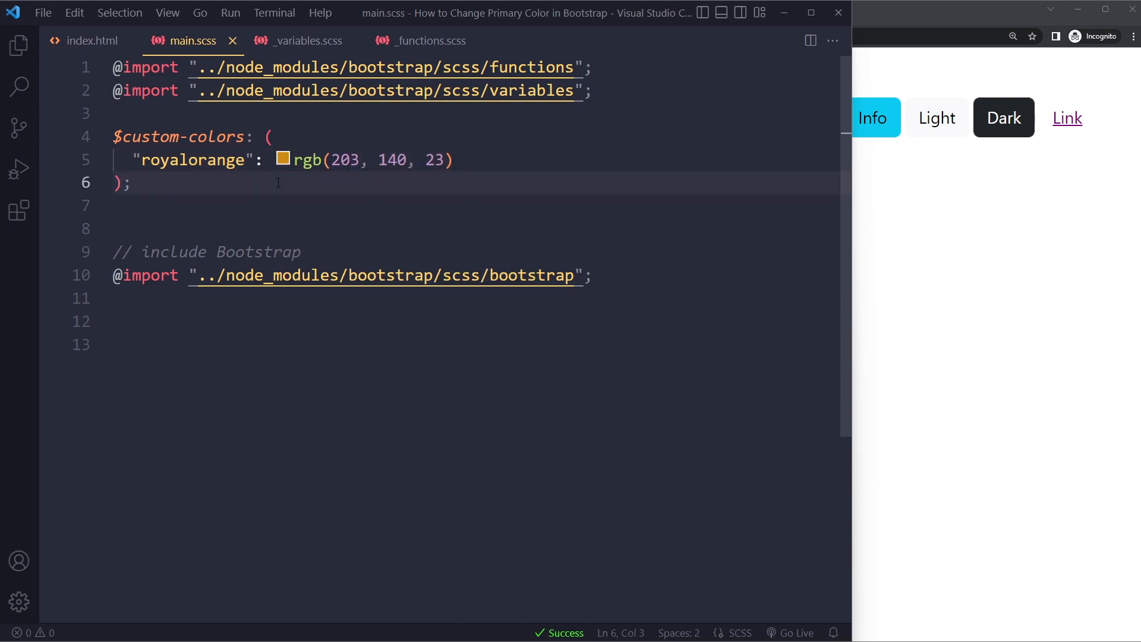
Add `$theme-colors: map-merge($theme-colors, $custom-colors);` to main.scss and save
text($)
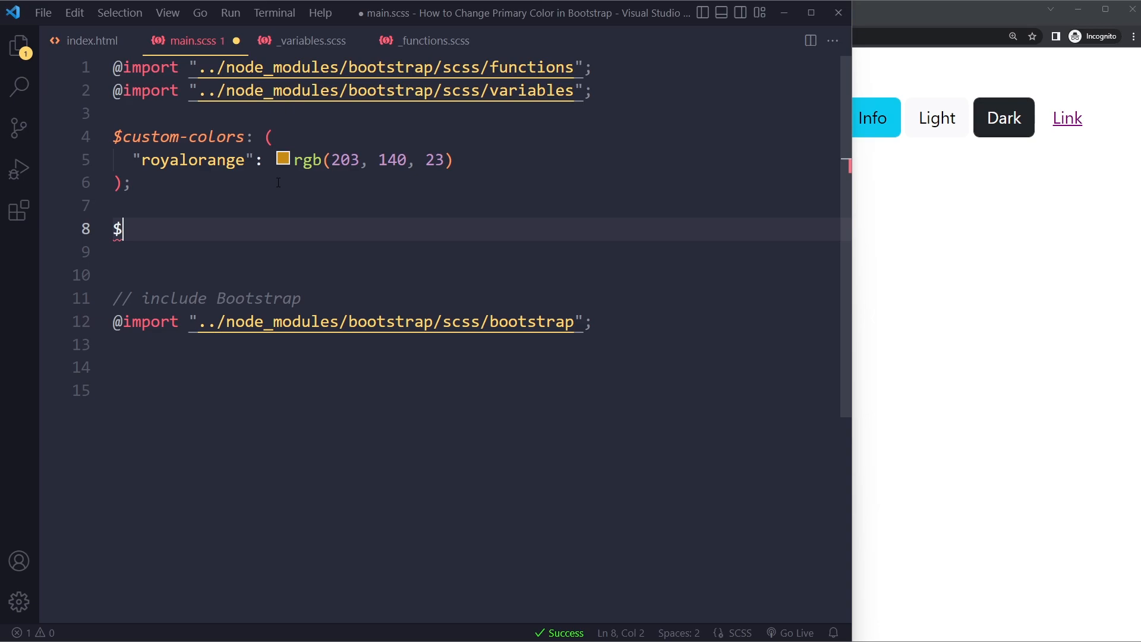
text(theme-colors)
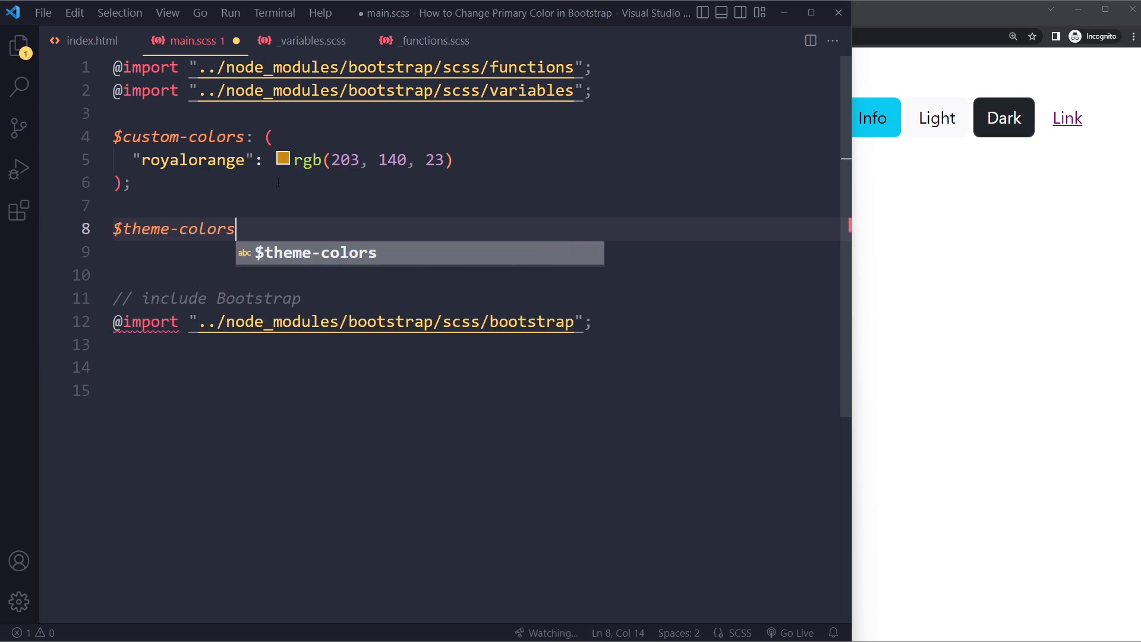
text(:)
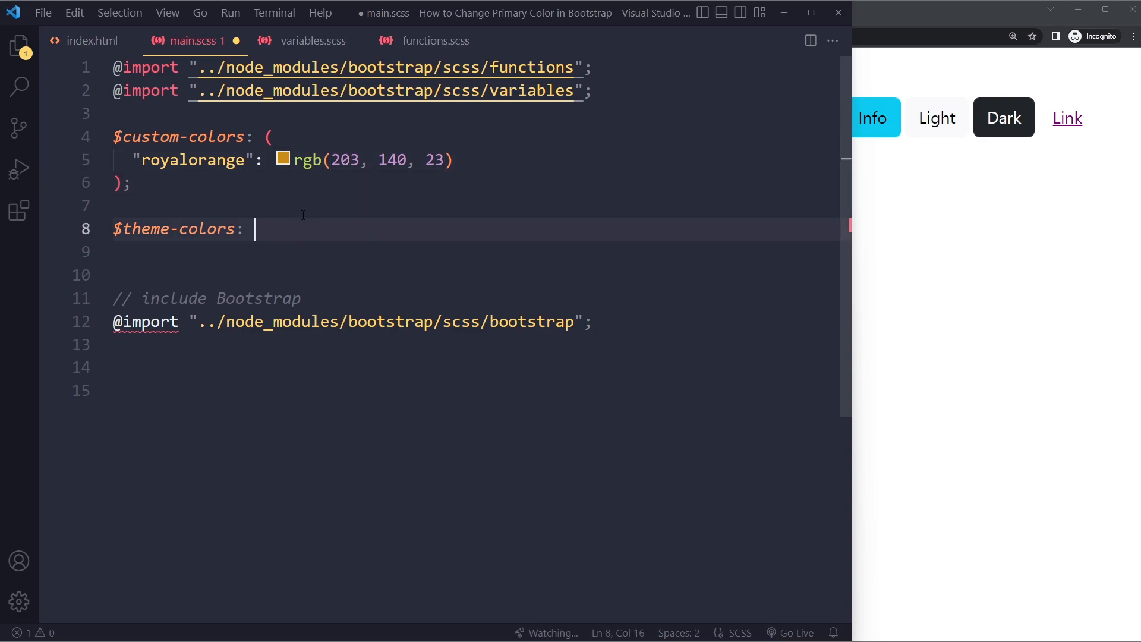
text(map-merge();)
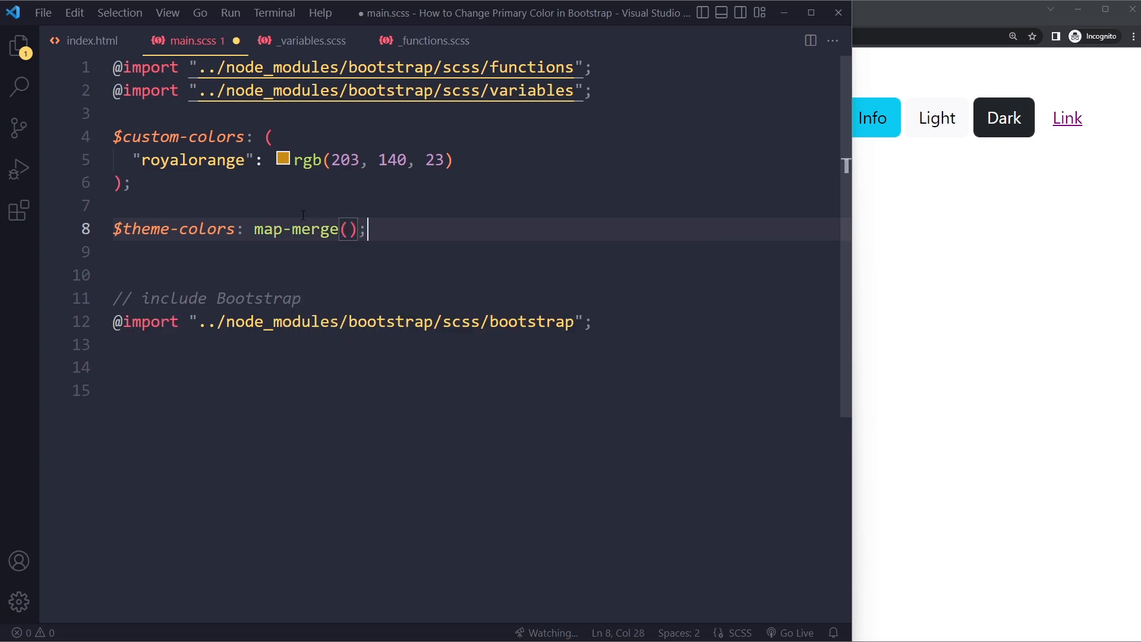
text($t)
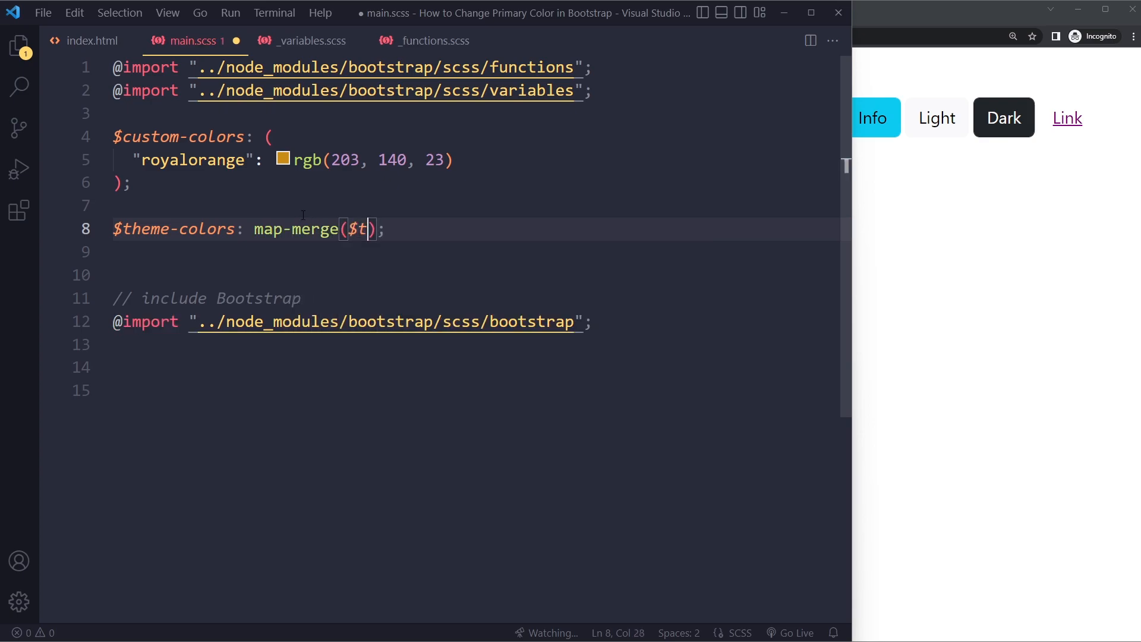
text(heme-colors, $custom-colors)
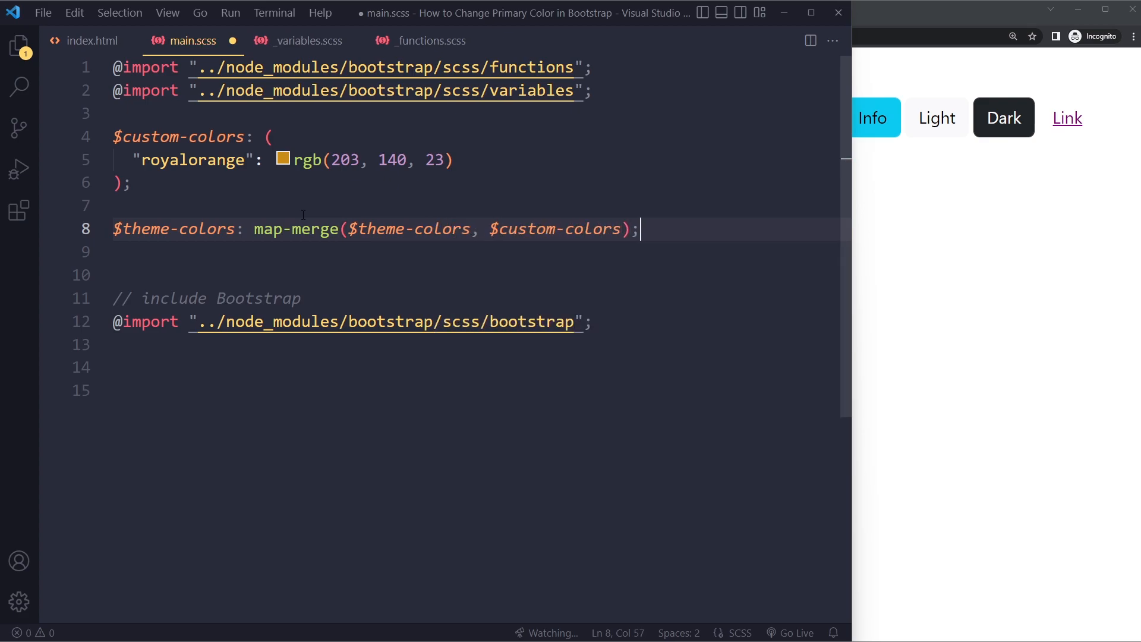
key(ctrl+s)
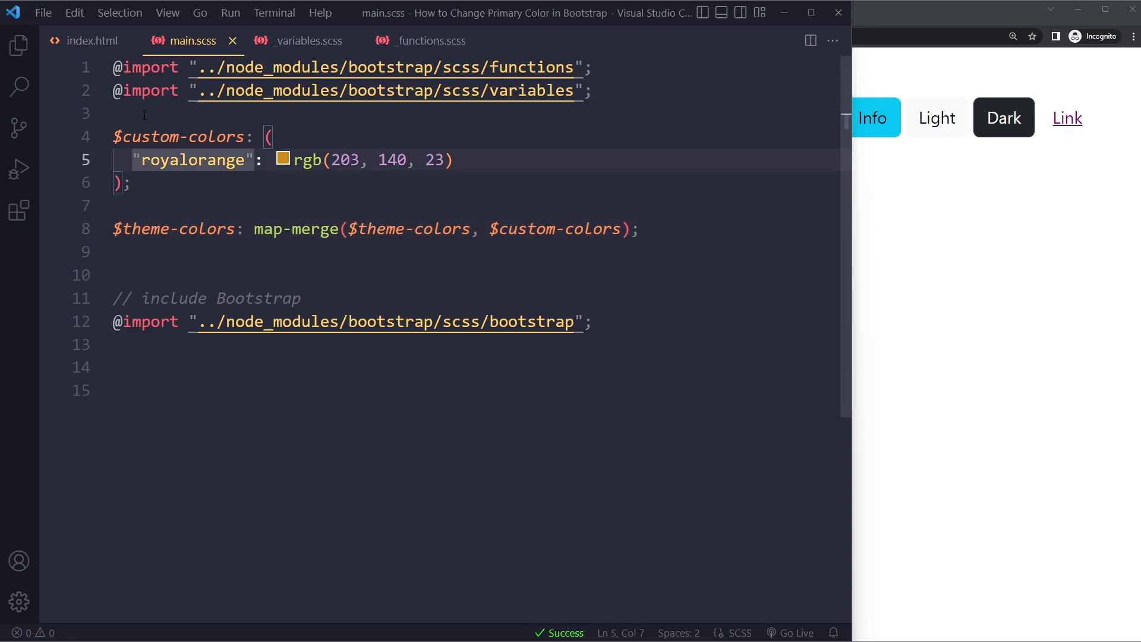
Reload the page in Chrome to confirm the btn-royalorange Primary button shows orange
click(93, 40)
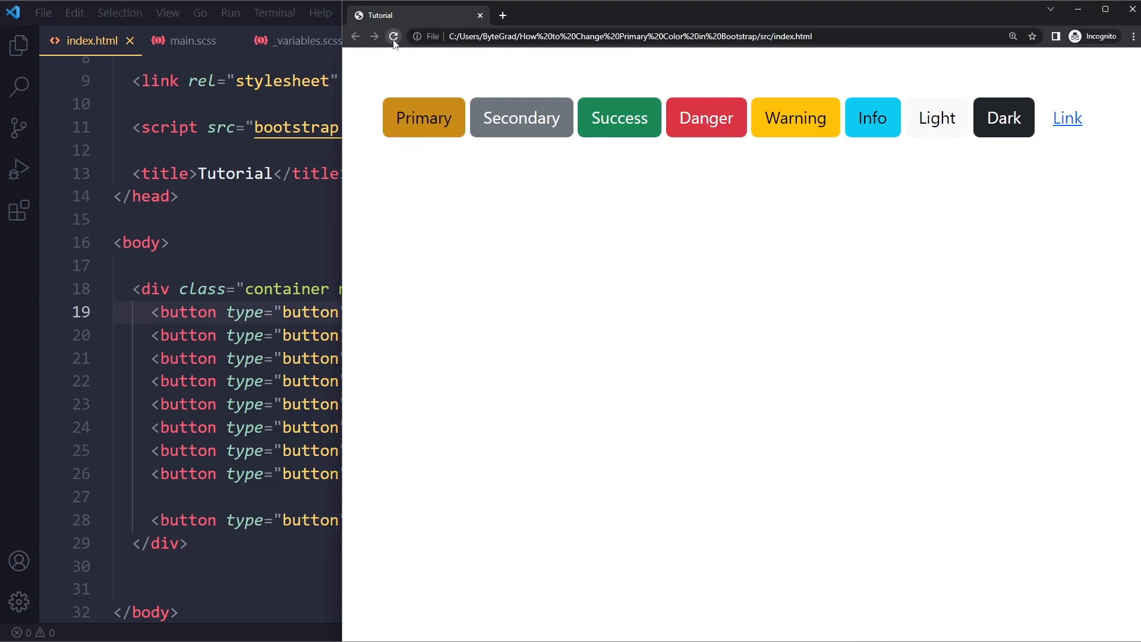
click(393, 37)
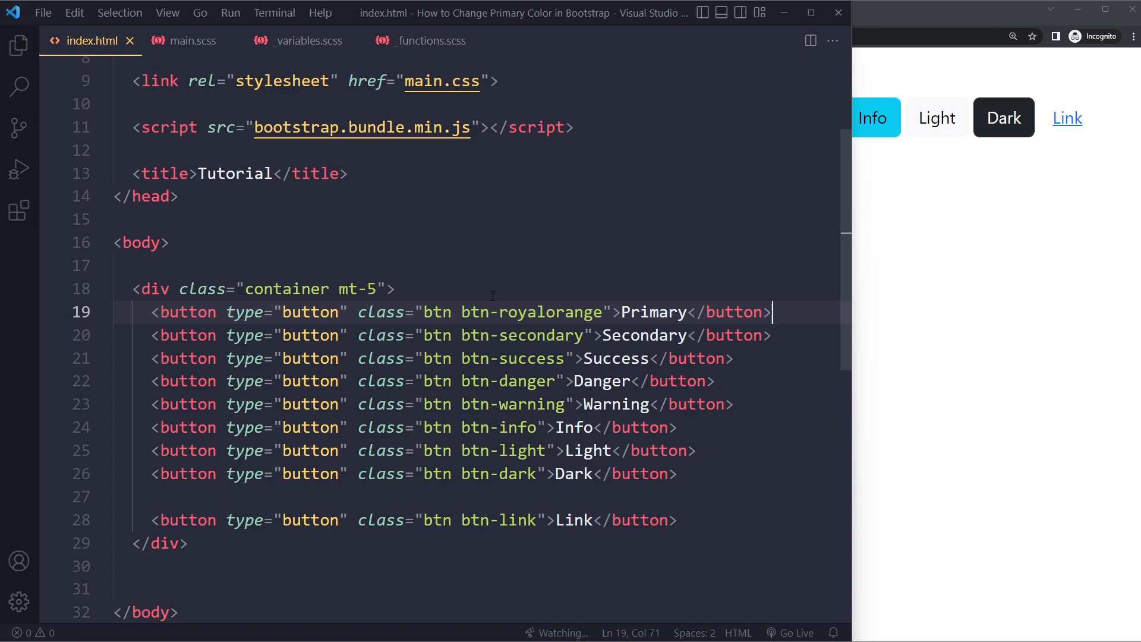
click(192, 40)
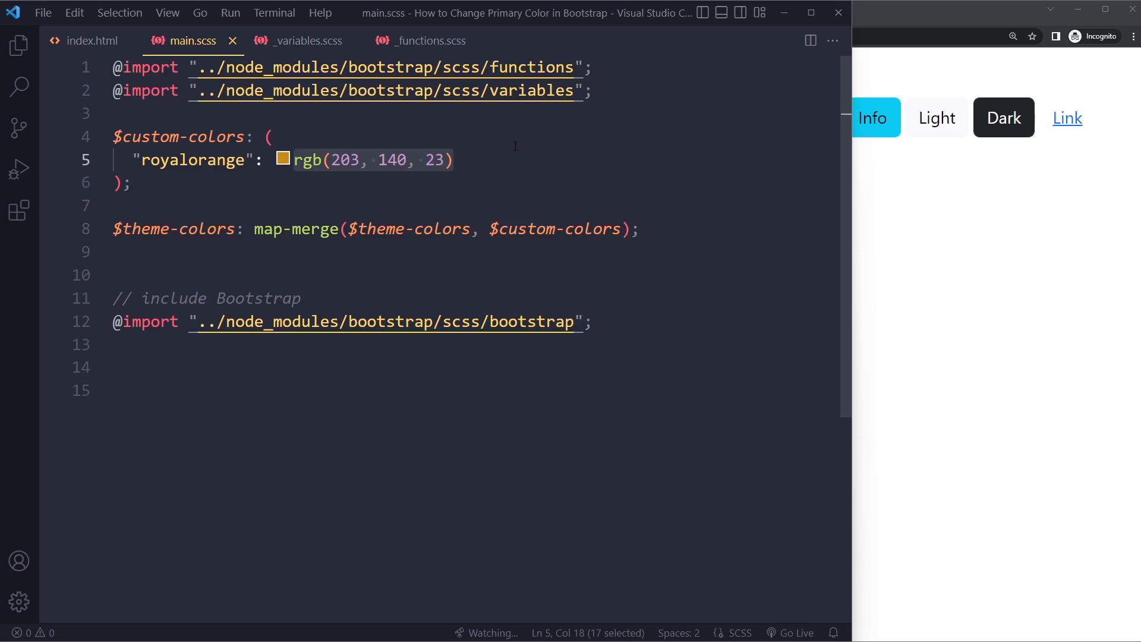
Swap rgb(203, 140, 23) for $orange on royalorange, then reload the page
text($orange)
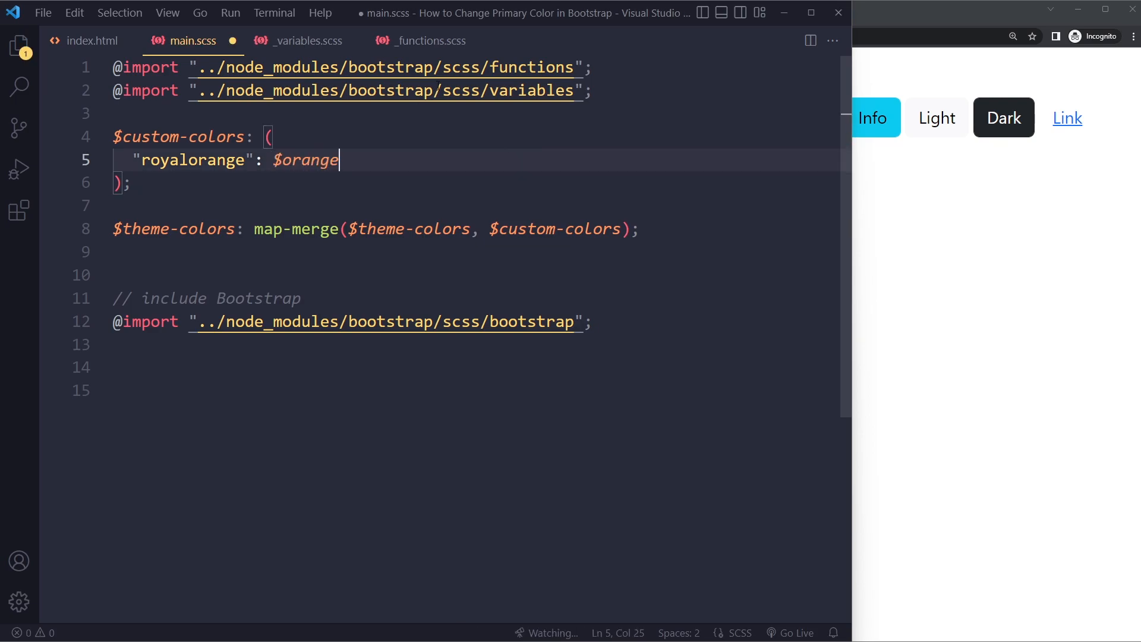
click(592, 90)
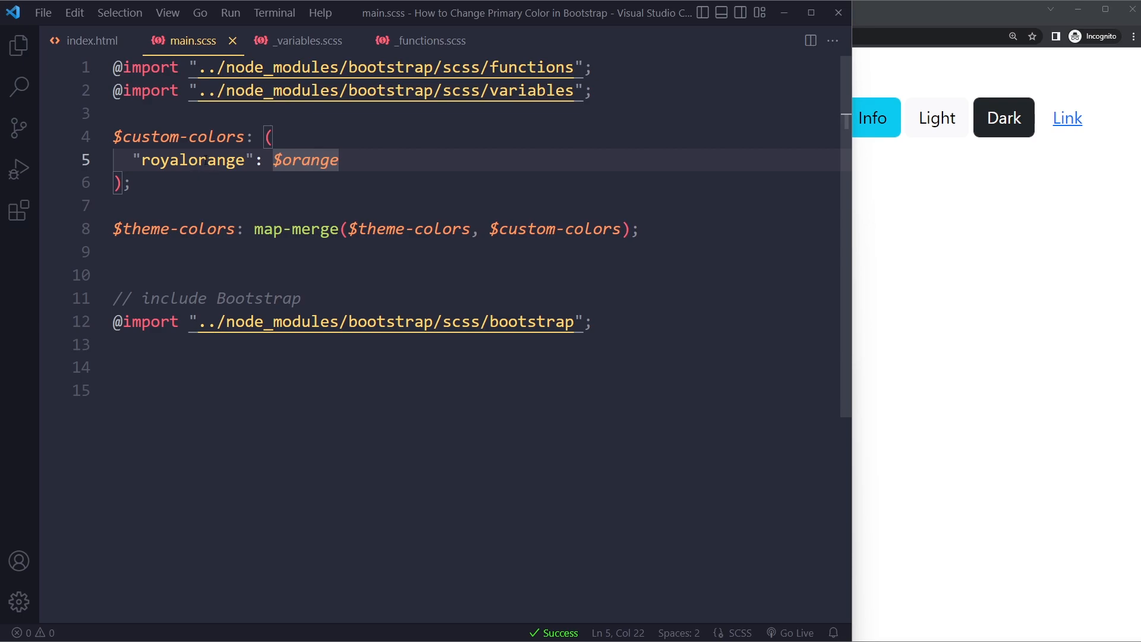
click(93, 40)
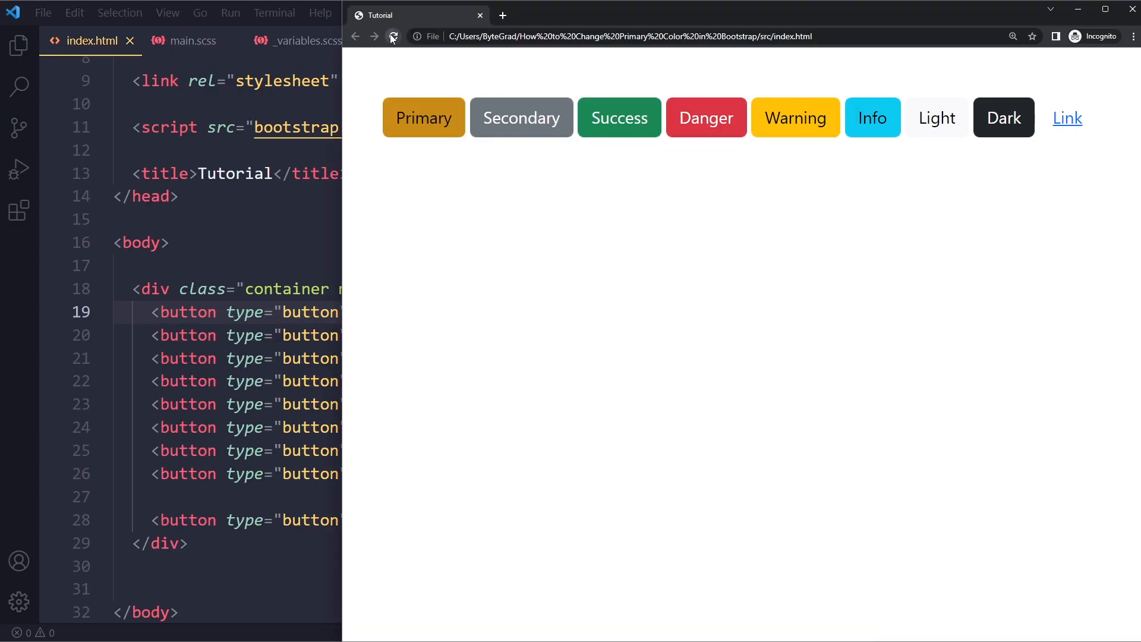
click(192, 40)
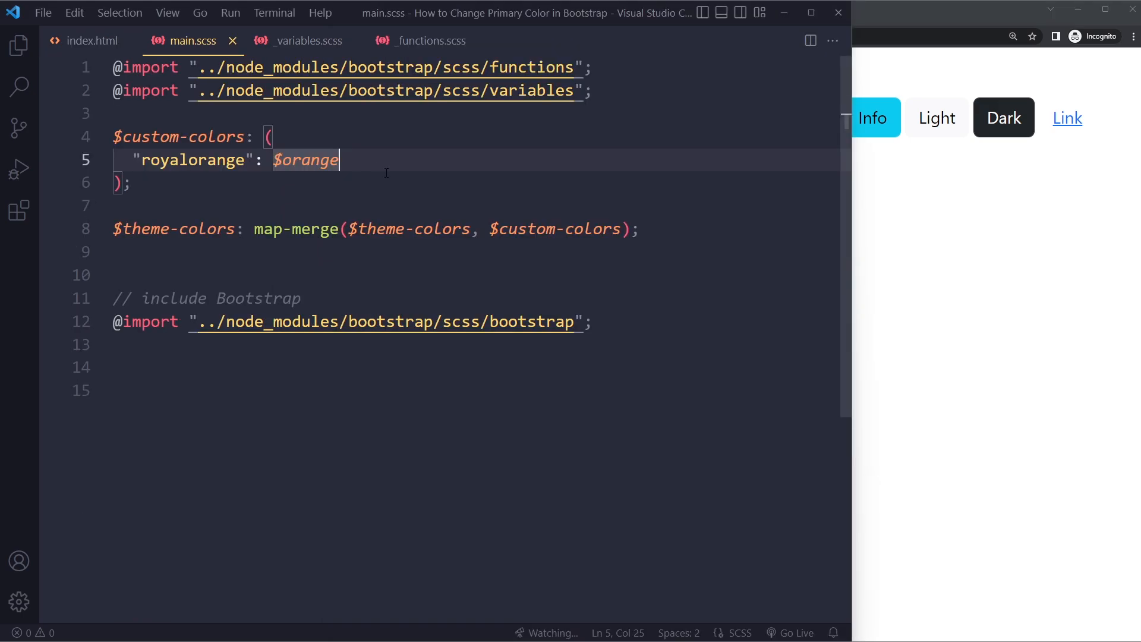
Change the first button's class in index.html from btn-royalorange back to btn-primary
click(90, 39)
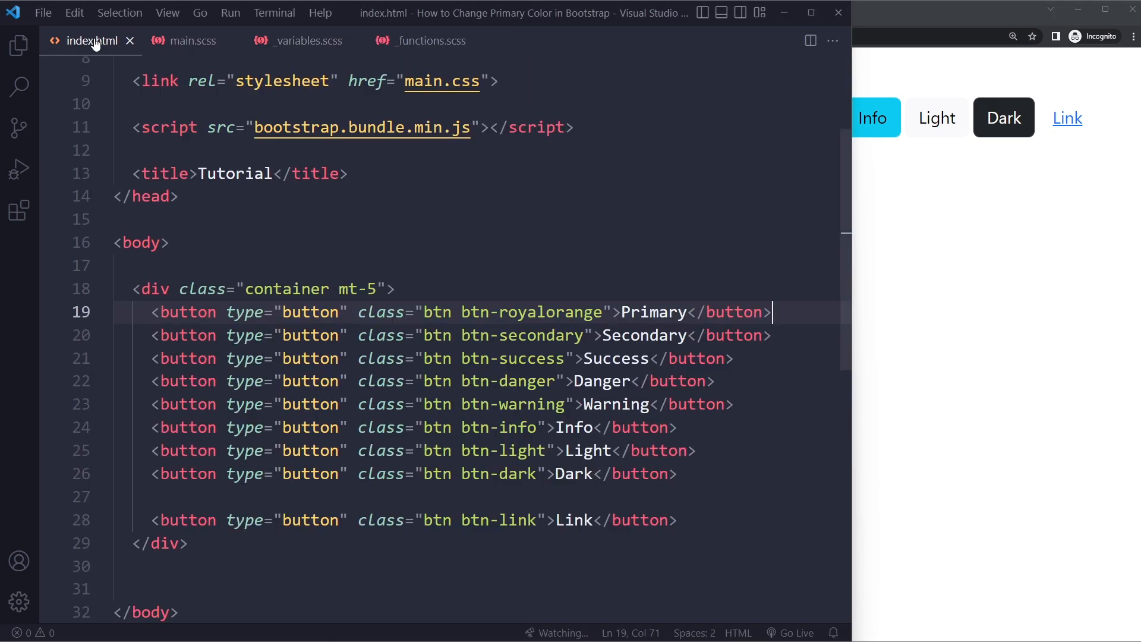
double_click(533, 311)
text(primar)
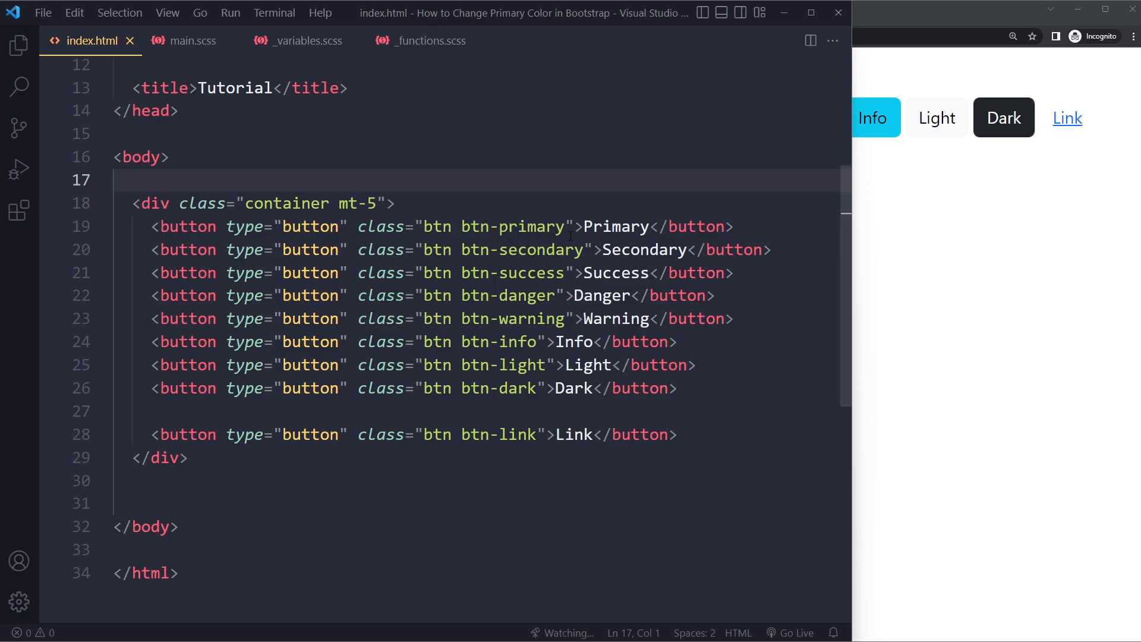
double_click(615, 226)
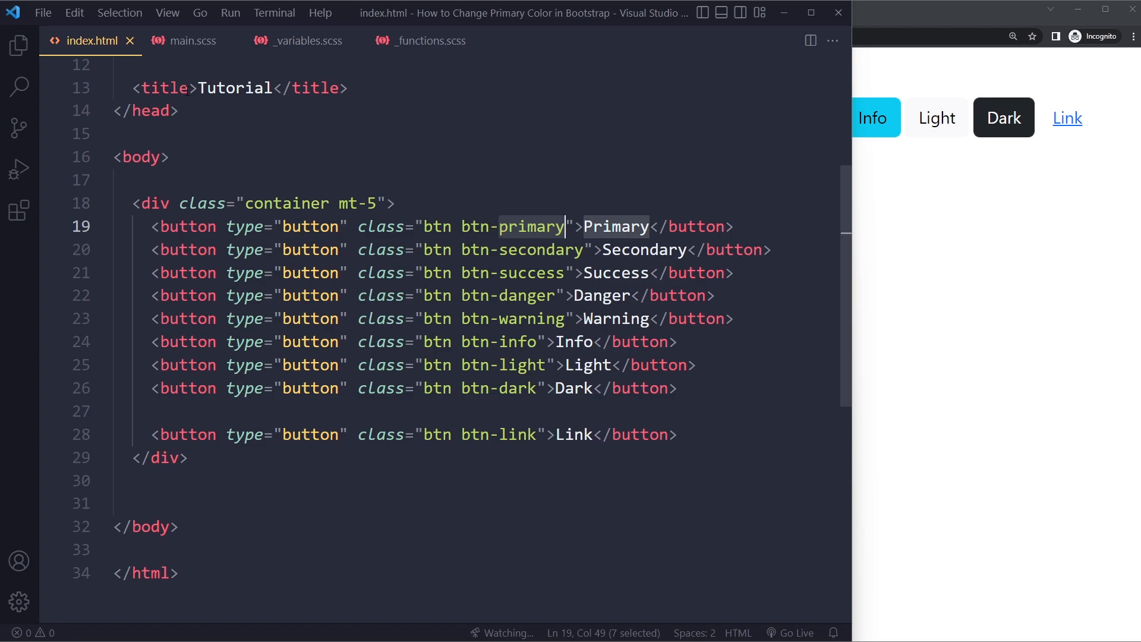
Start a `.btn-primary {` rule with a background property below the Bootstrap import
click(191, 40)
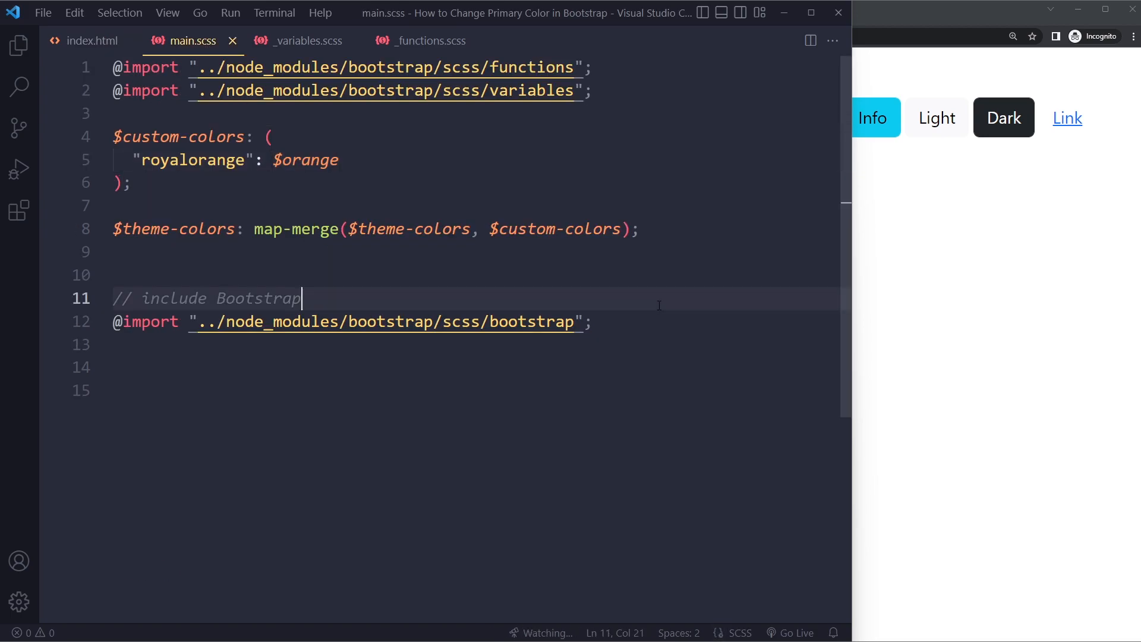
text(.btn-pri)
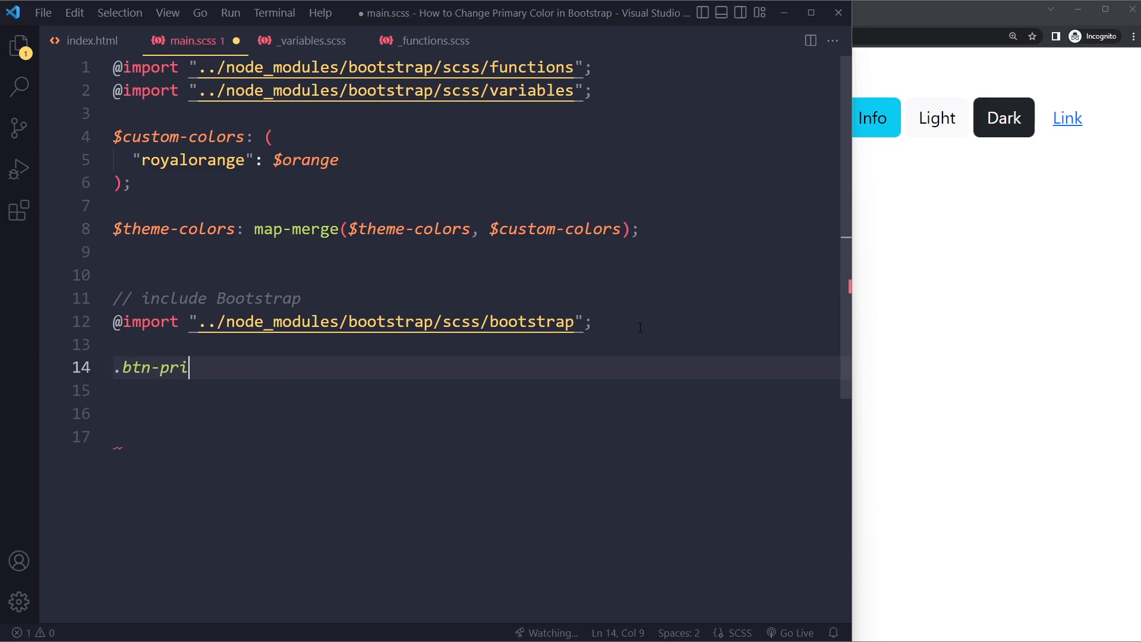
text(mary {)
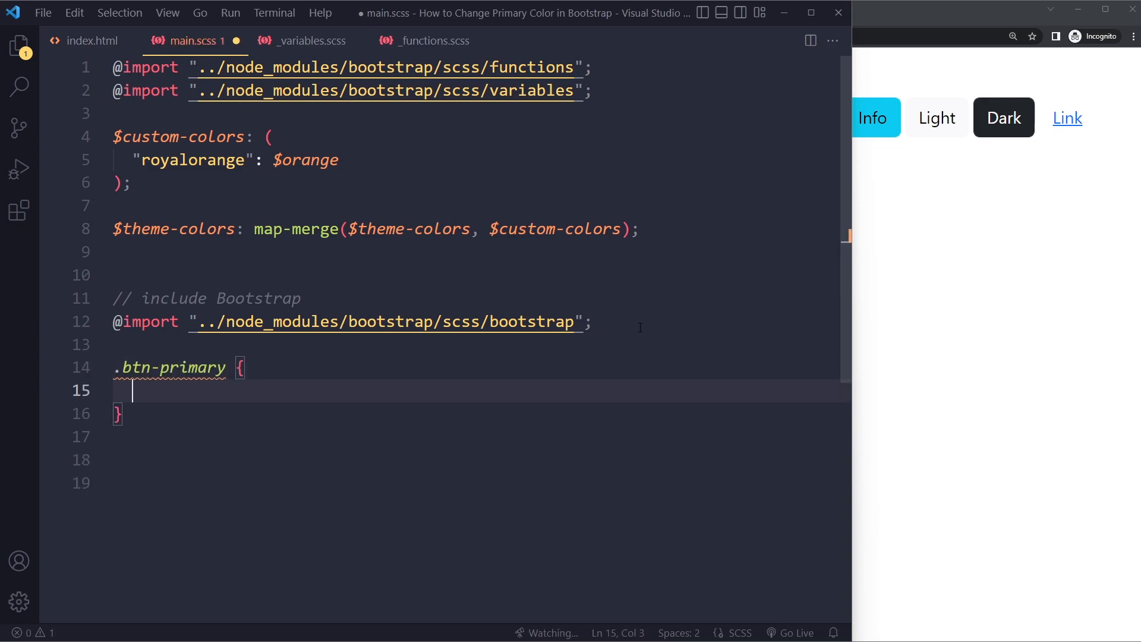
text(backgr)
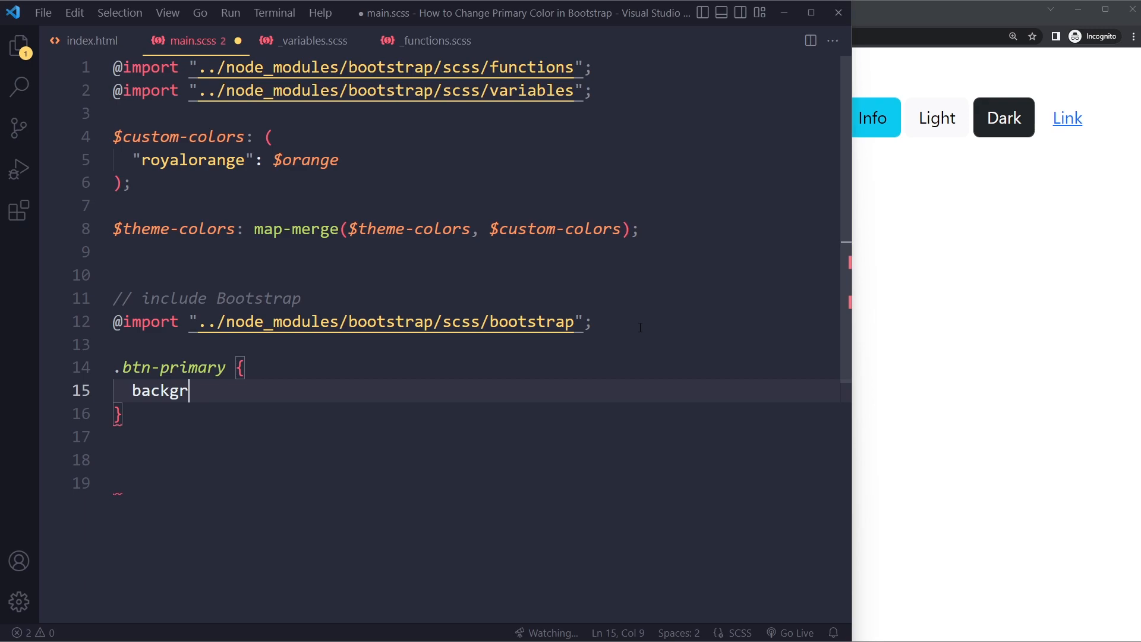
Add red !important background-color and border-color rules to .btn-primary
text(ound-color: red)
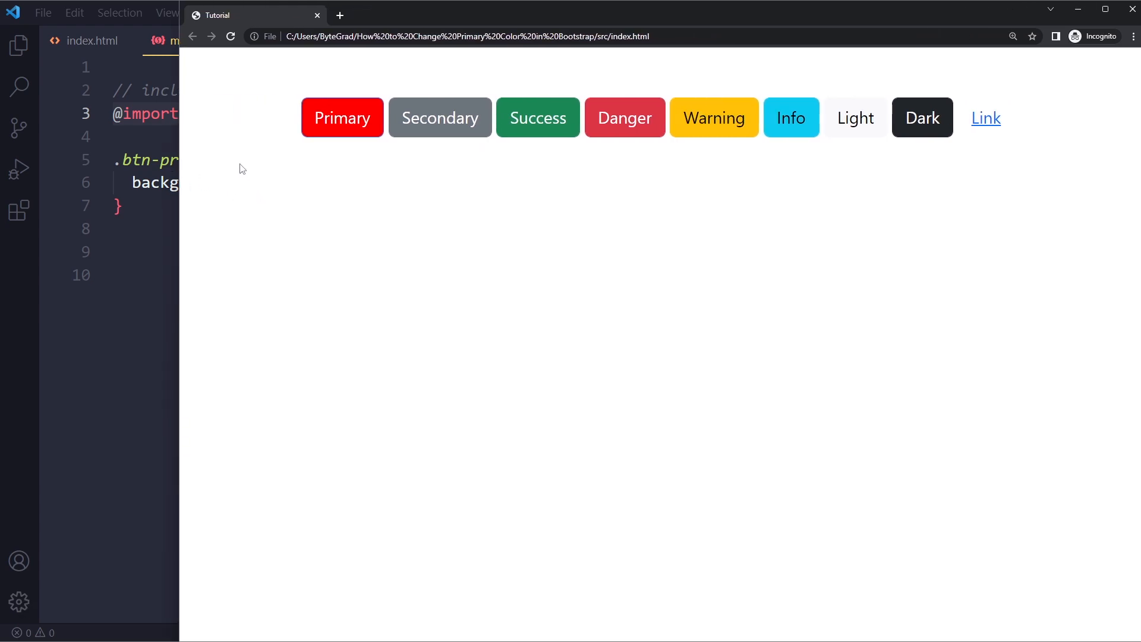
mouse_move(266, 146)
text(border-color: red !important;)
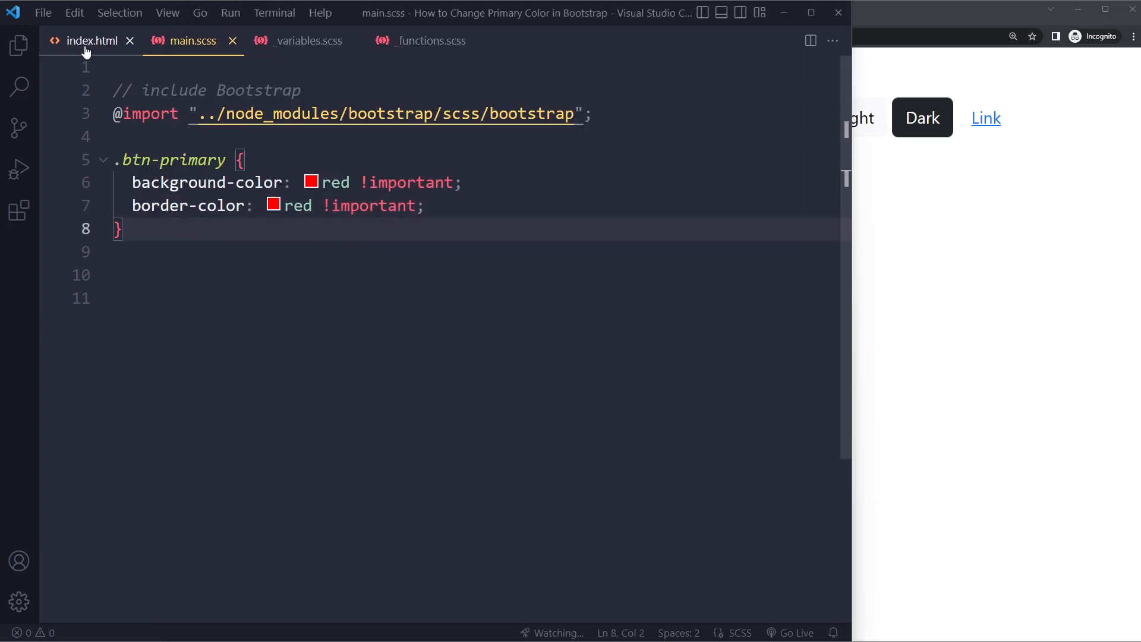
In index.html, give the first button style="background-color: yellow !important"
click(92, 41)
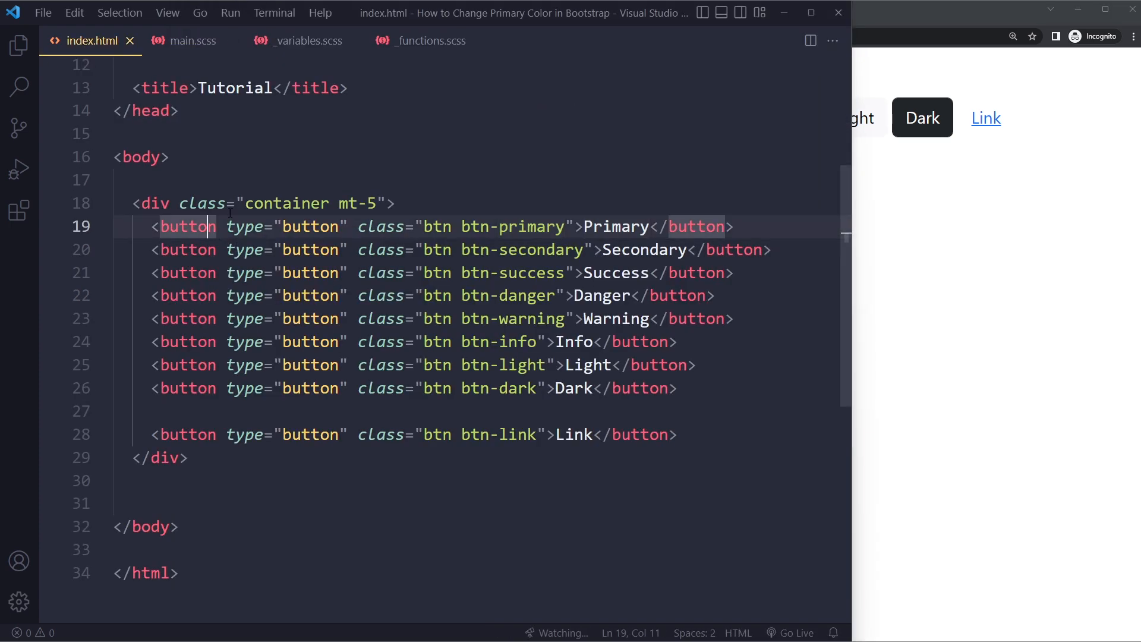
click(192, 41)
text( style="background-color: yellow !impor)
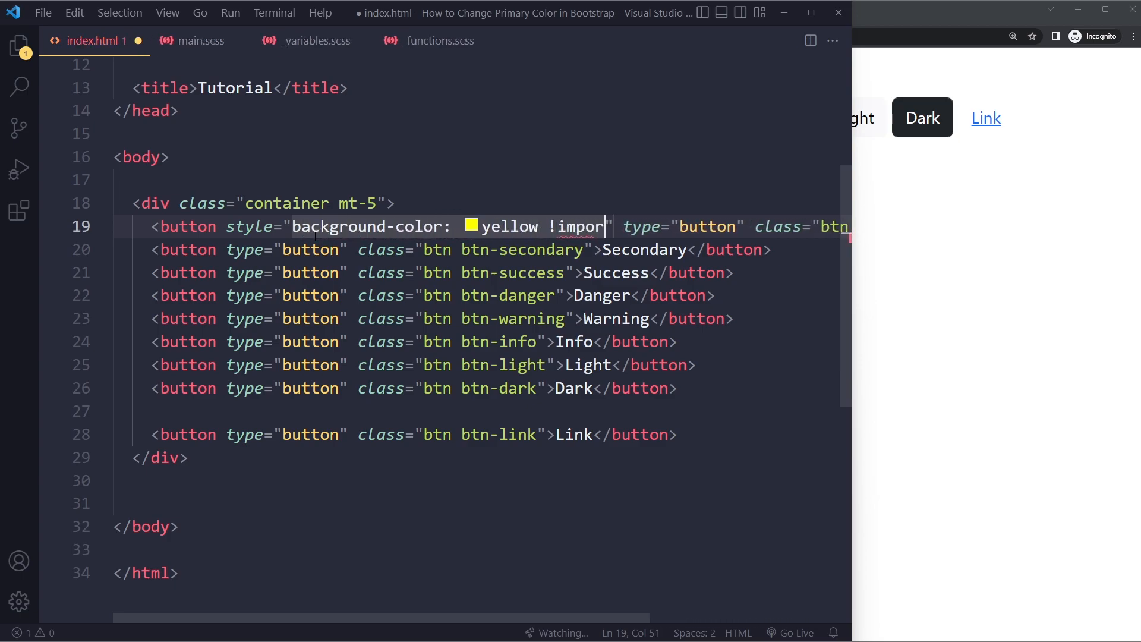
text(tant)
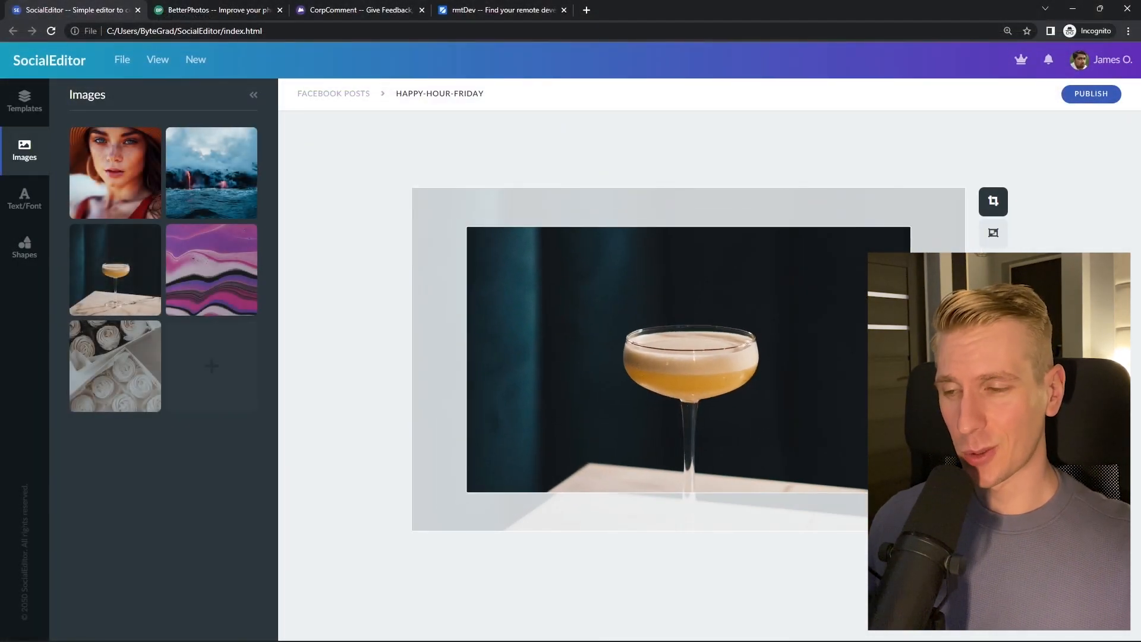
Browse the rmtDev tab with a 'react developer' search, ending on CorpComment
click(216, 10)
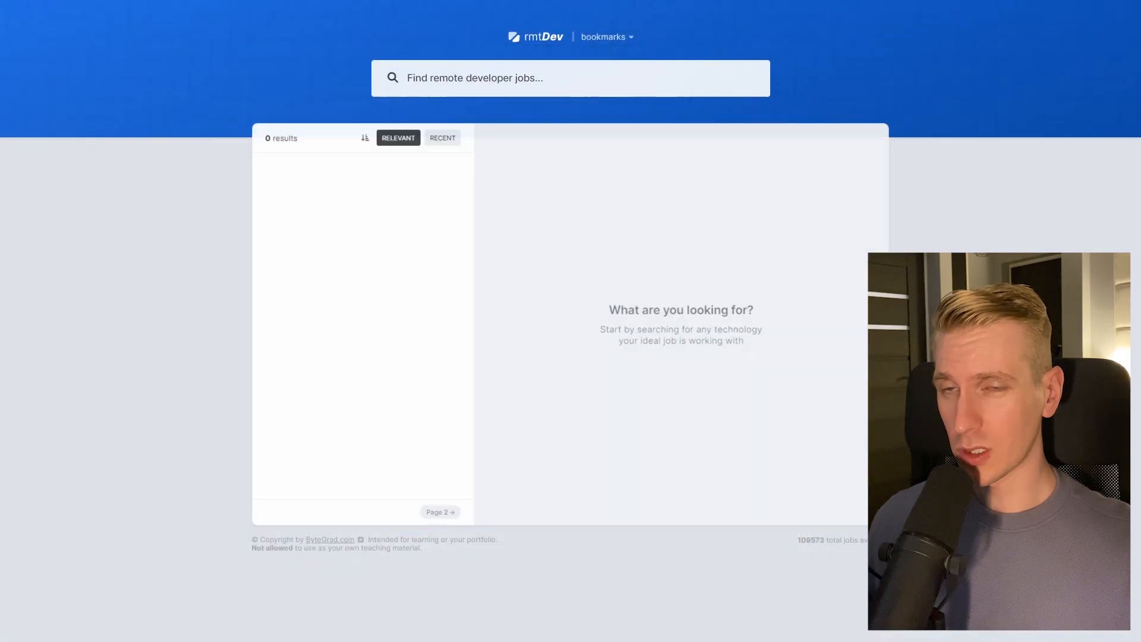
text(react developer)
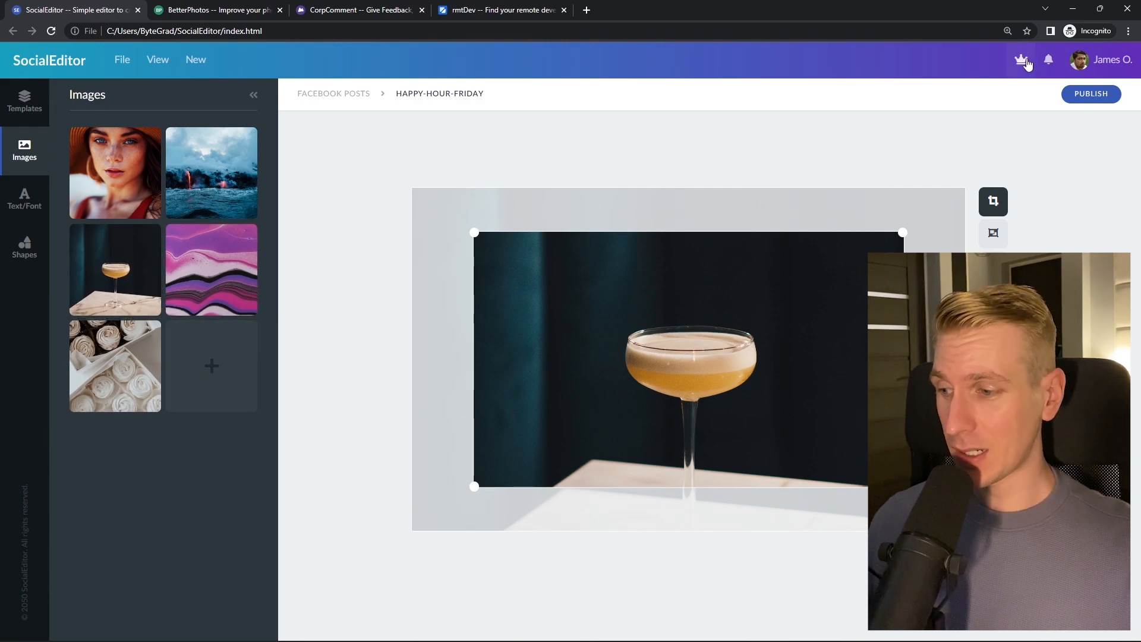
click(214, 10)
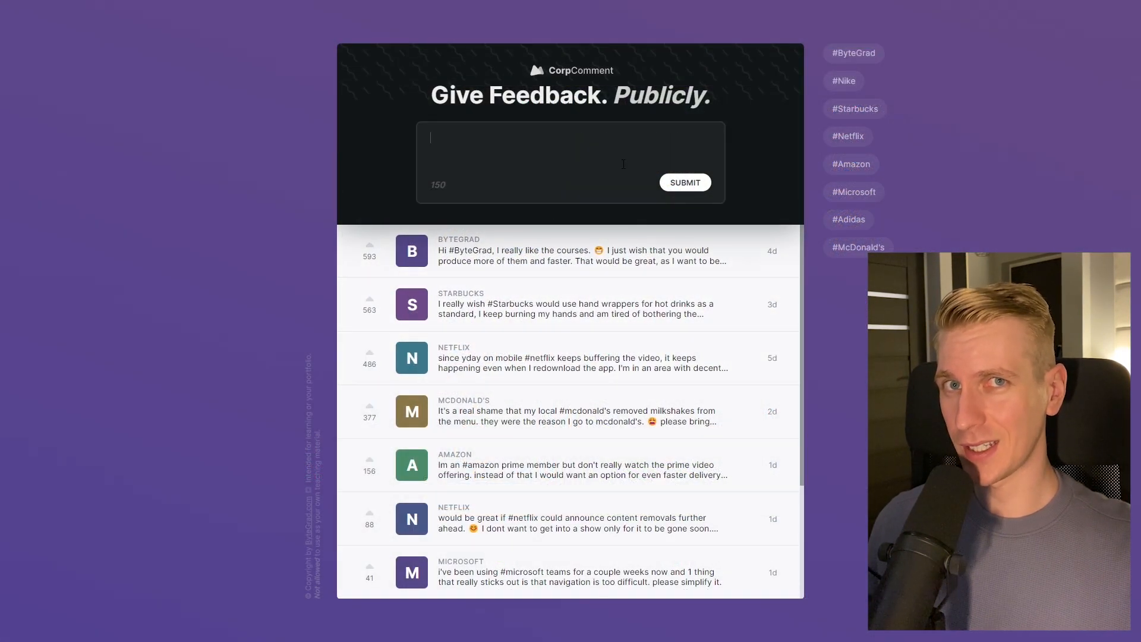
mouse_move(855, 108)
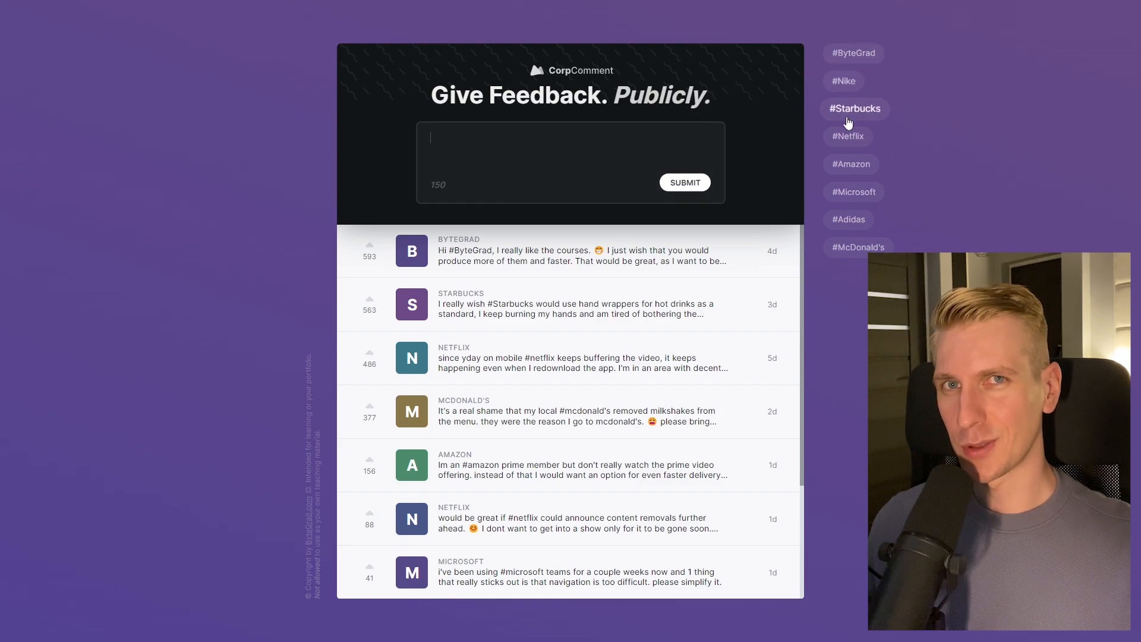